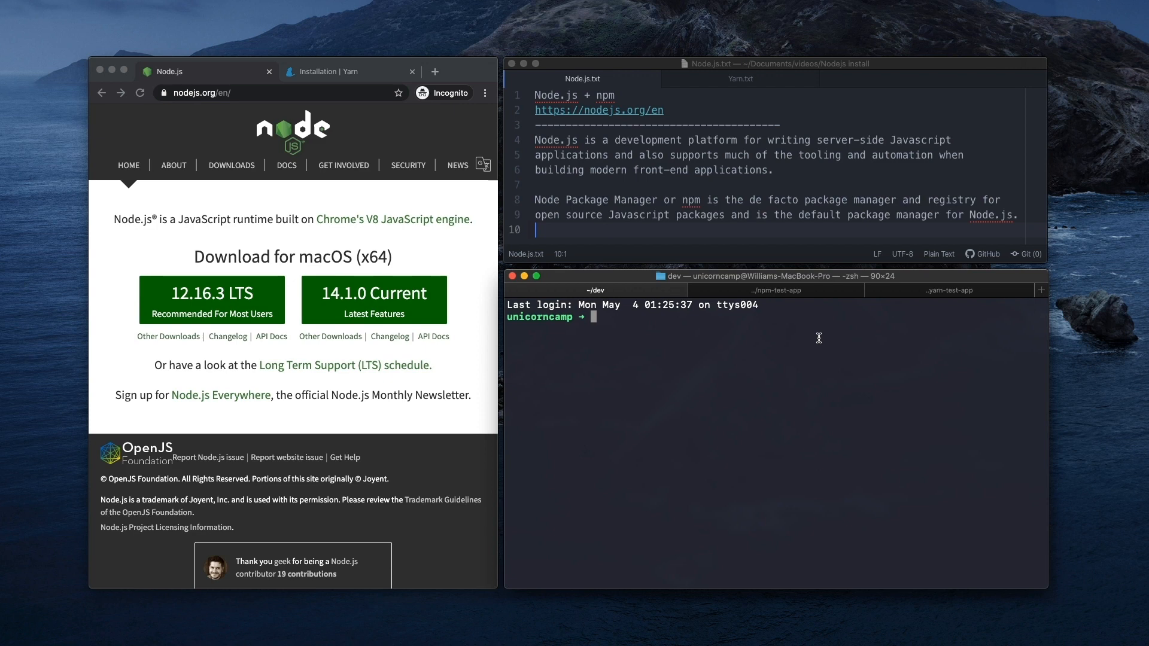
mouse_move(811, 337)
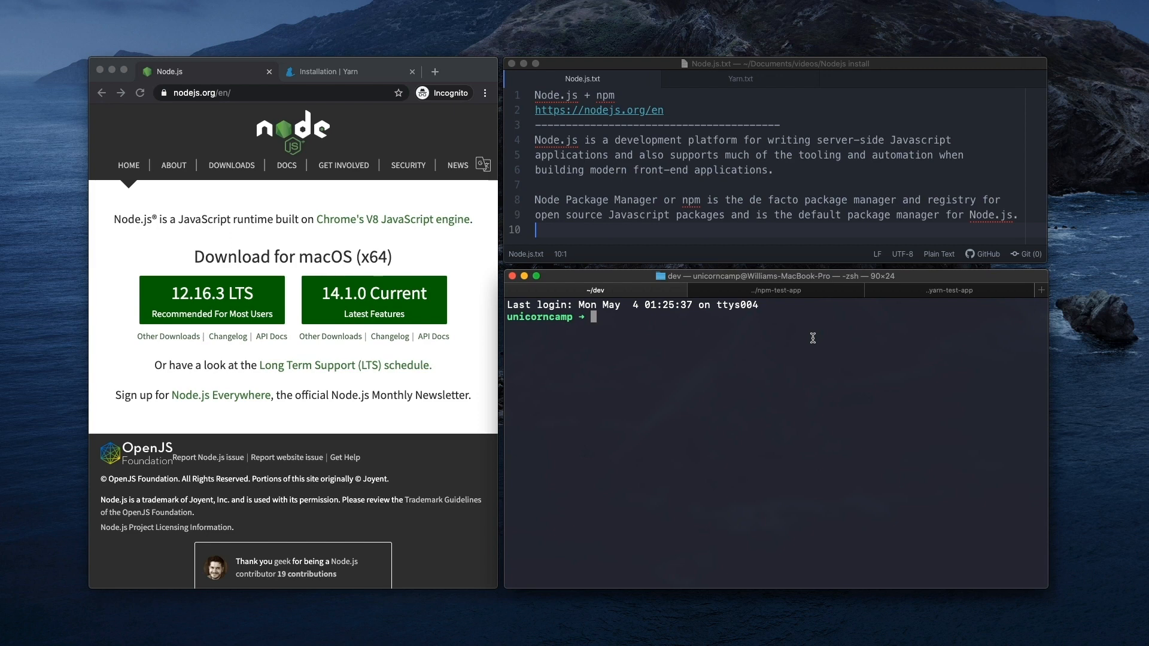
mouse_move(694, 311)
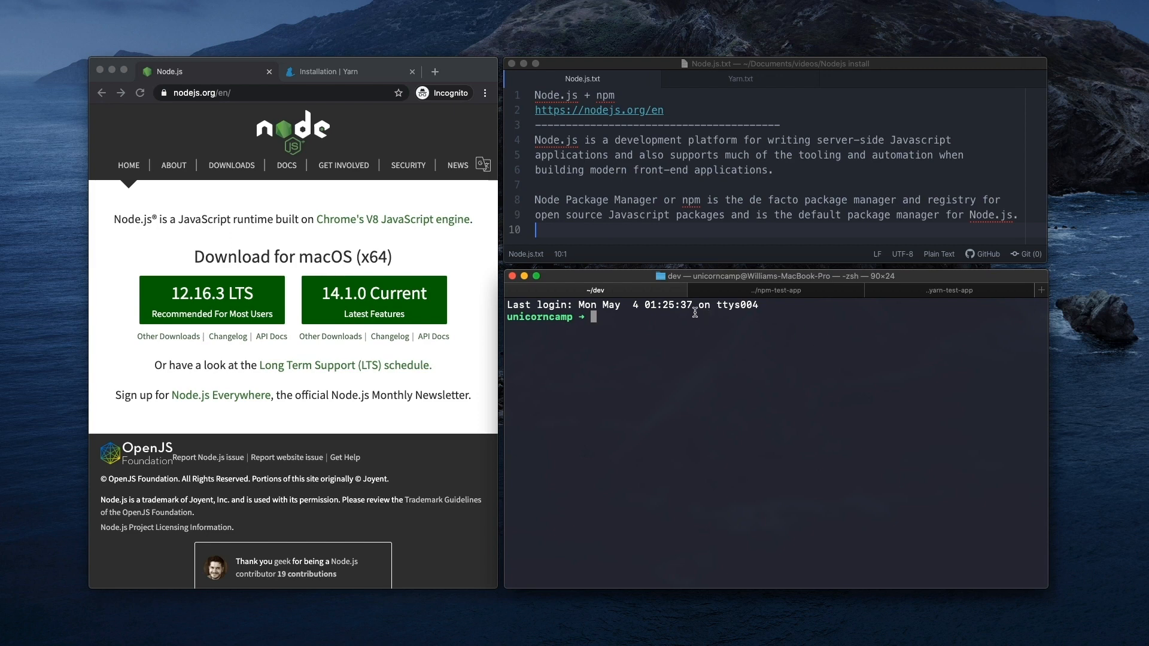
mouse_move(400, 203)
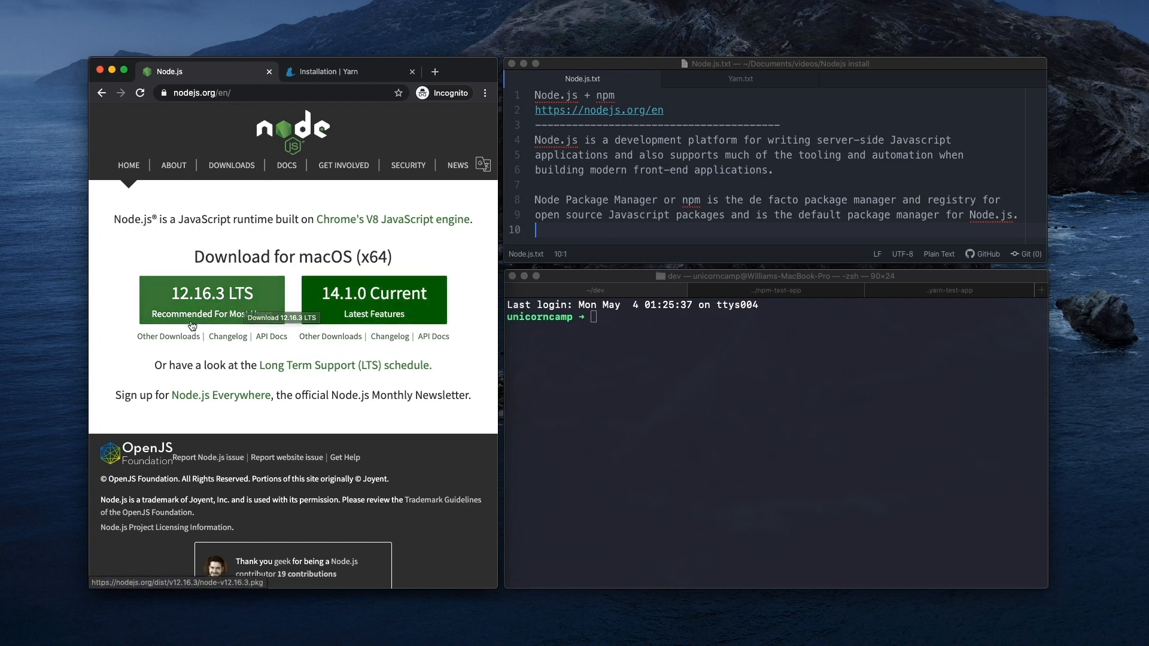
mouse_move(180, 308)
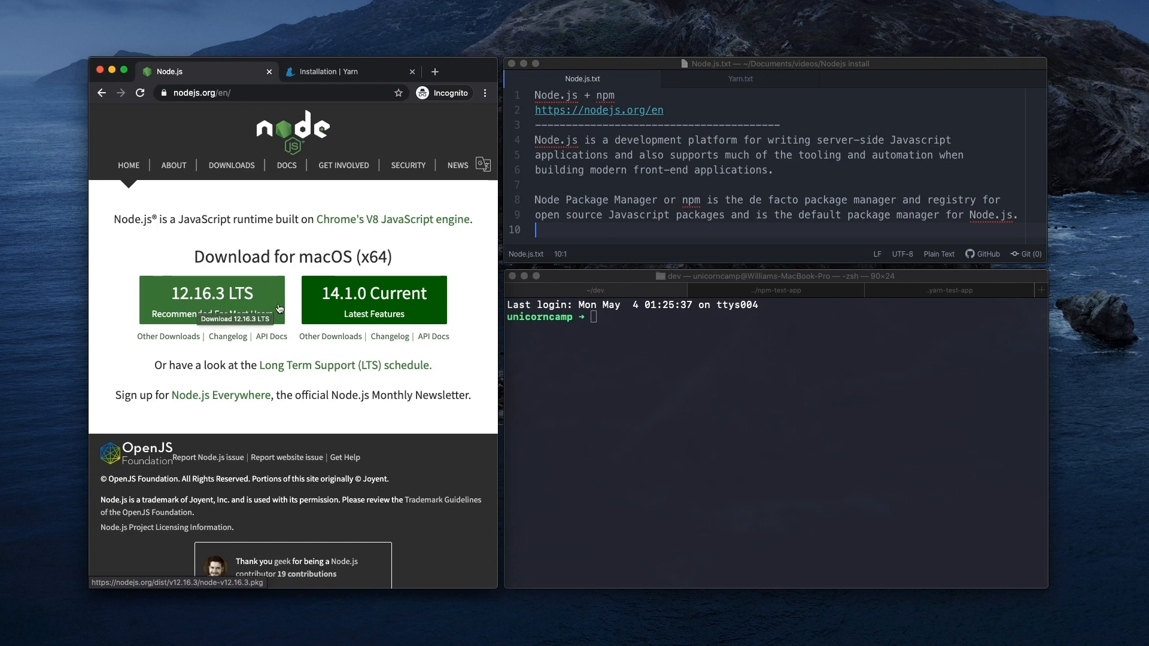
Step: Download the Node.js 12.16.3 LTS 'Recommended For Most Users' macOS installer from nodejs.org
left_click(212, 294)
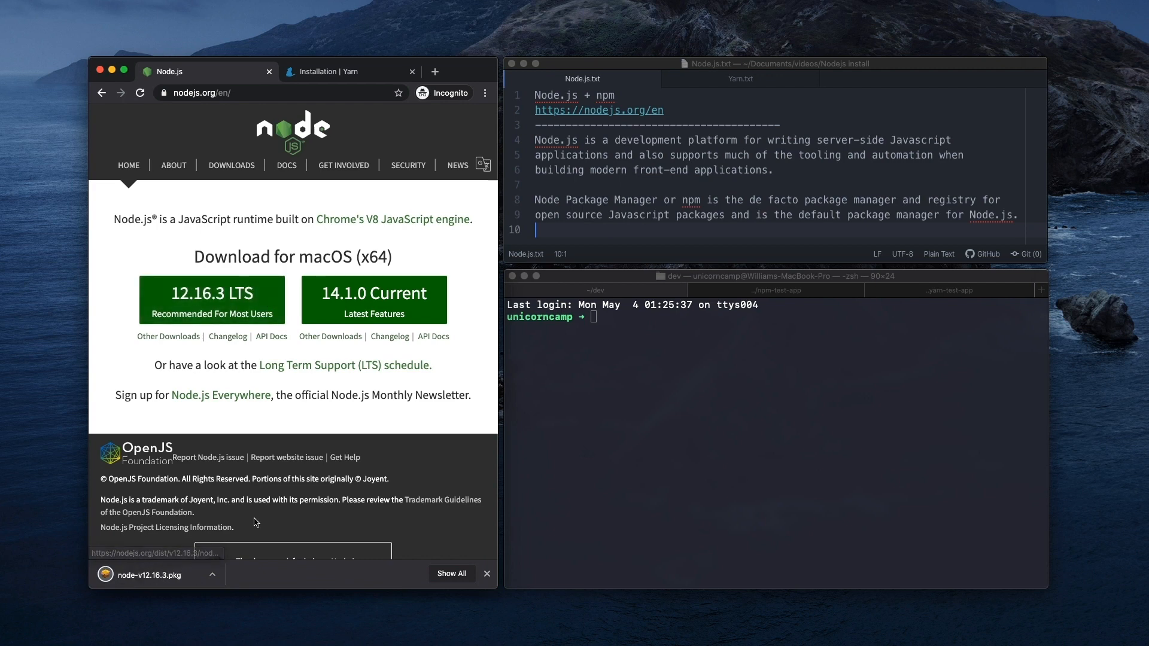
mouse_move(189, 575)
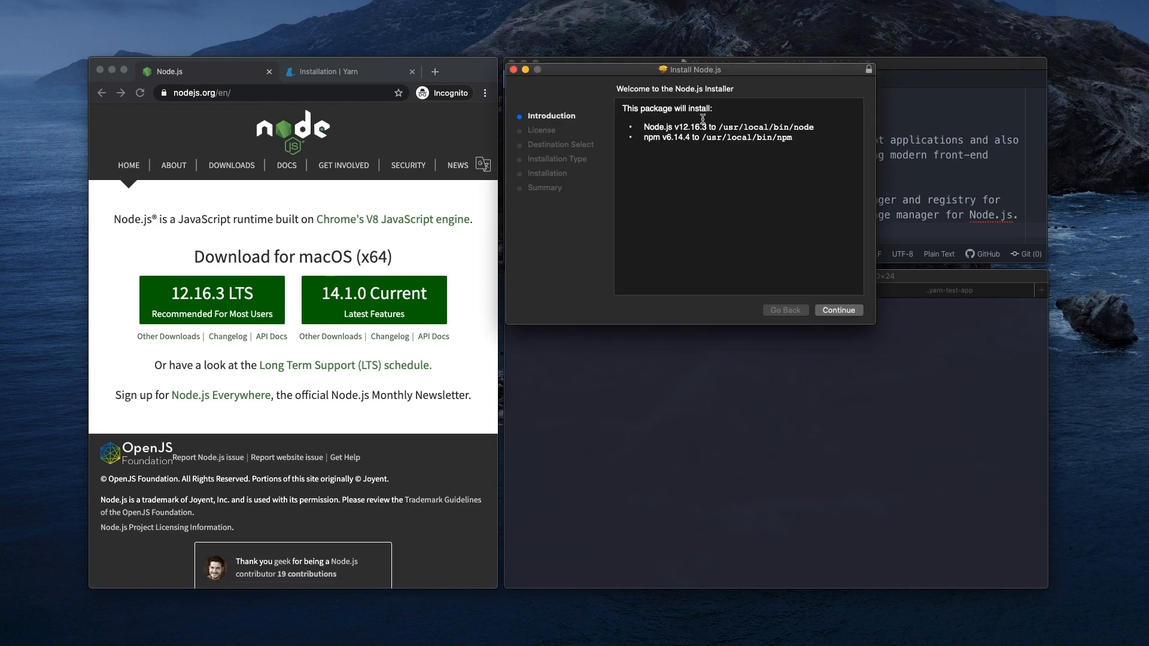
mouse_move(828, 215)
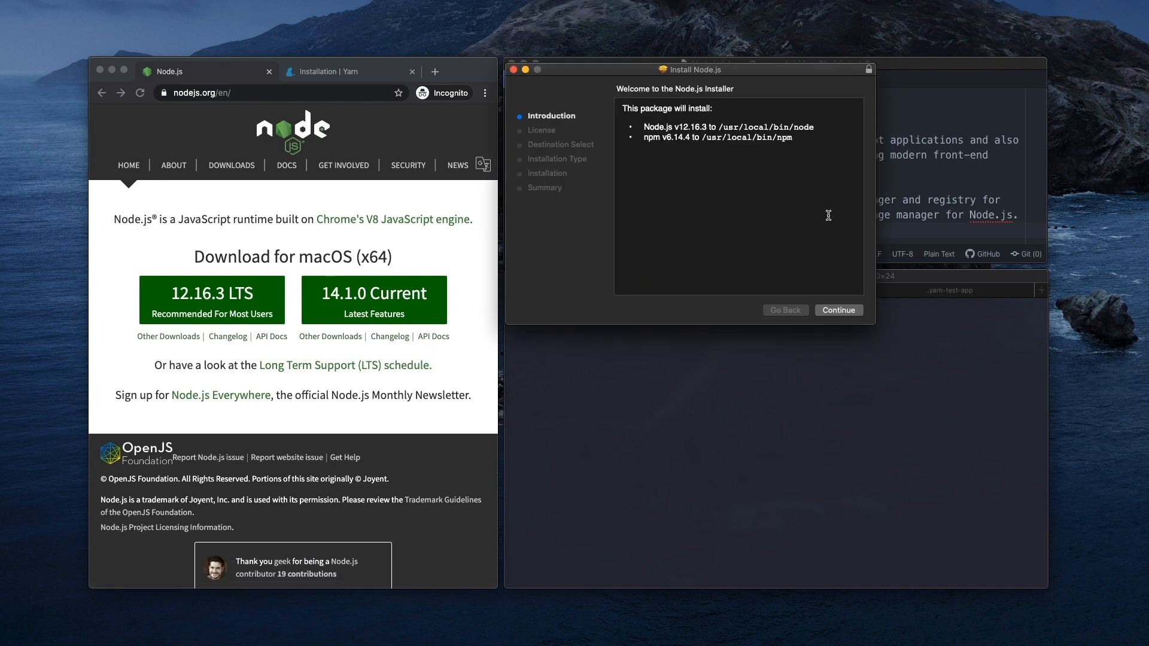
Step: Accept the license and install Node.js v12.16.3 with npm v6.14.4, authorizing with the password
left_click(838, 310)
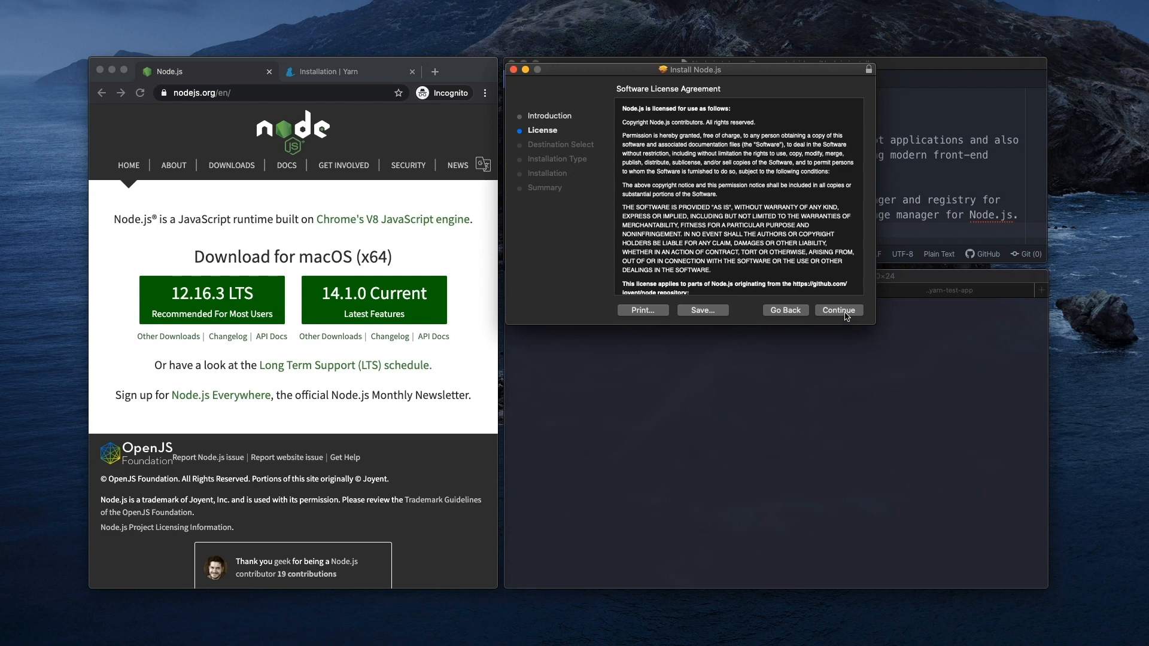
left_click(839, 310)
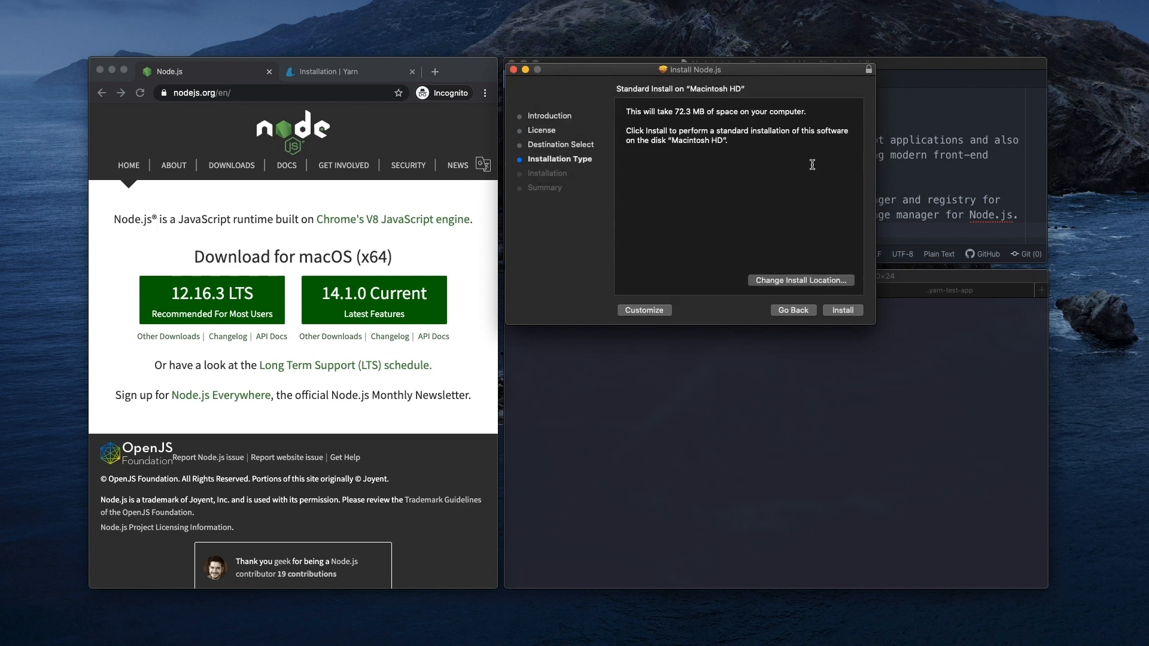
left_click(842, 310)
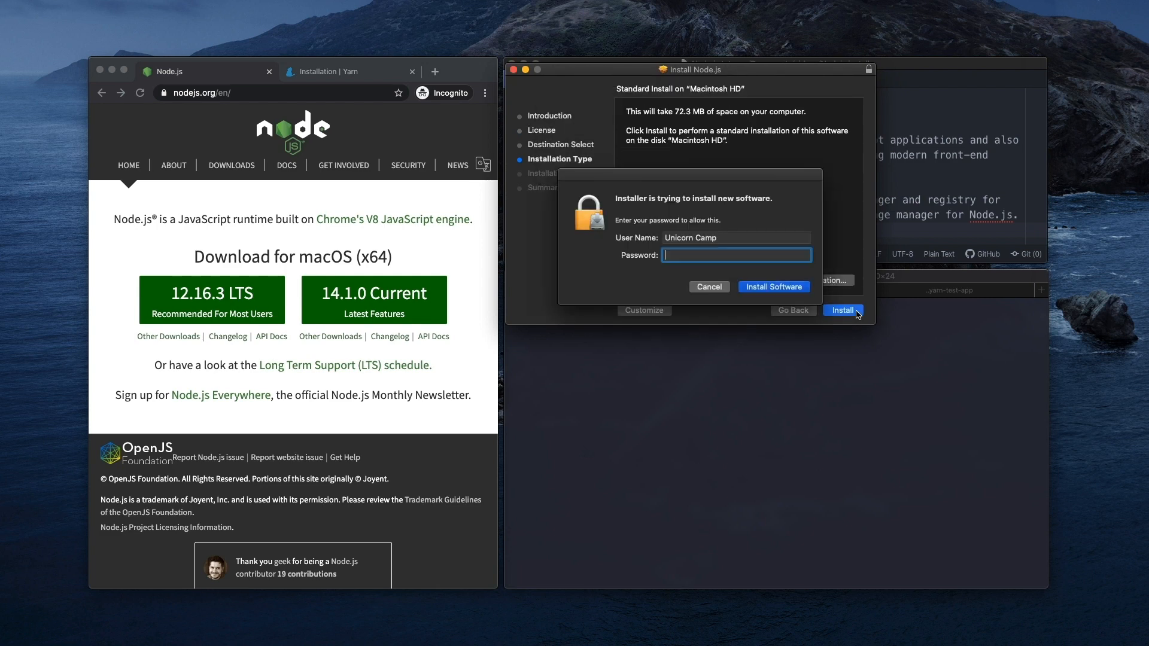
type("•")
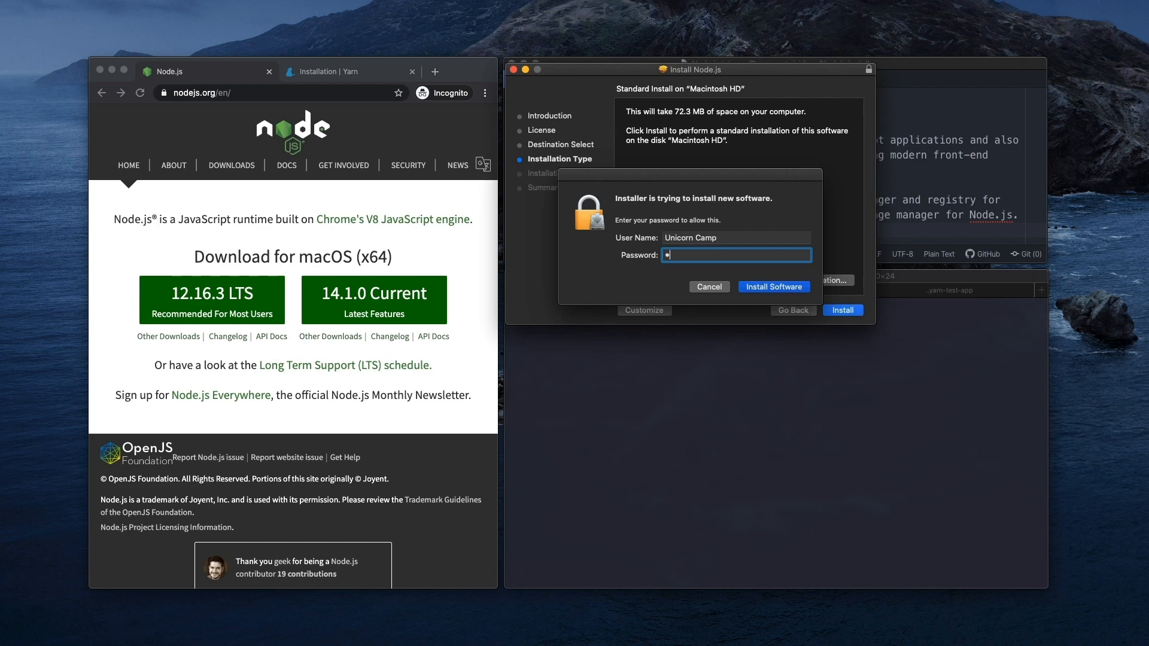
left_click(773, 286)
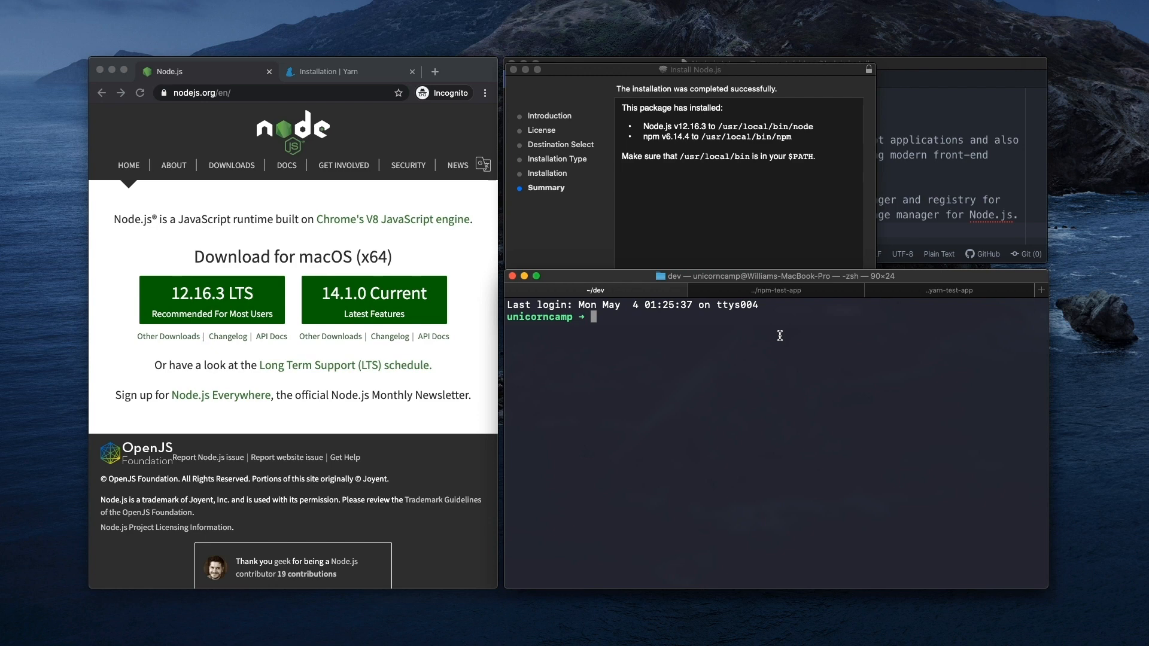
Step: Run 'node -v' and 'npm -v', confirming versions v12.16.3 and 6.14.4
type("node")
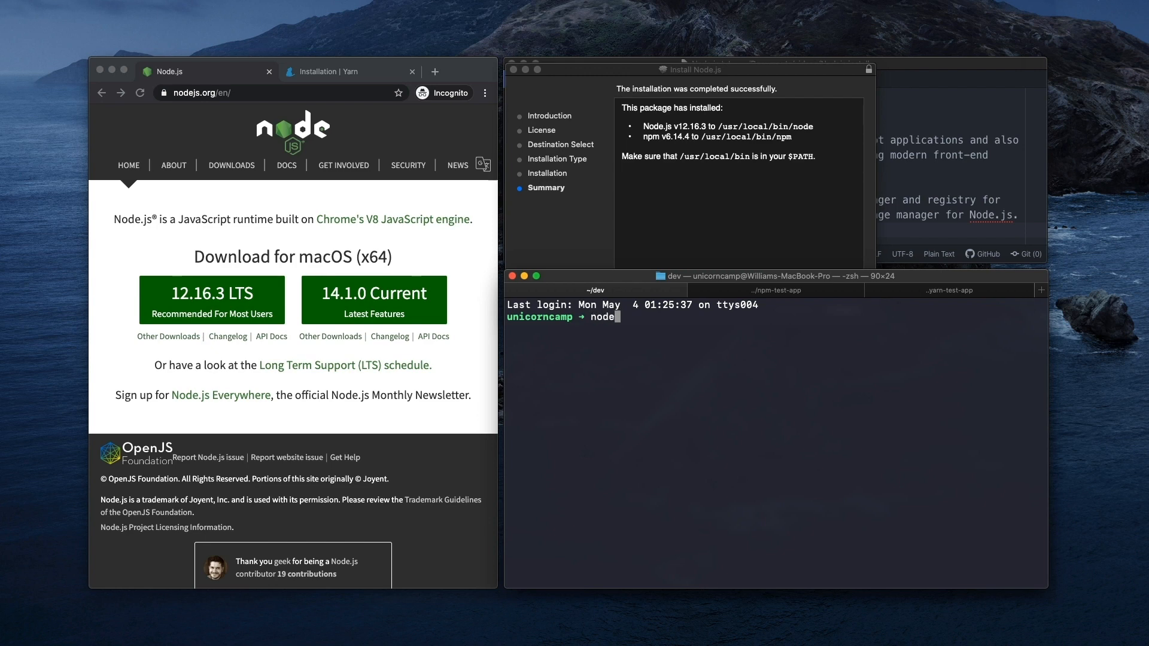
type("-v")
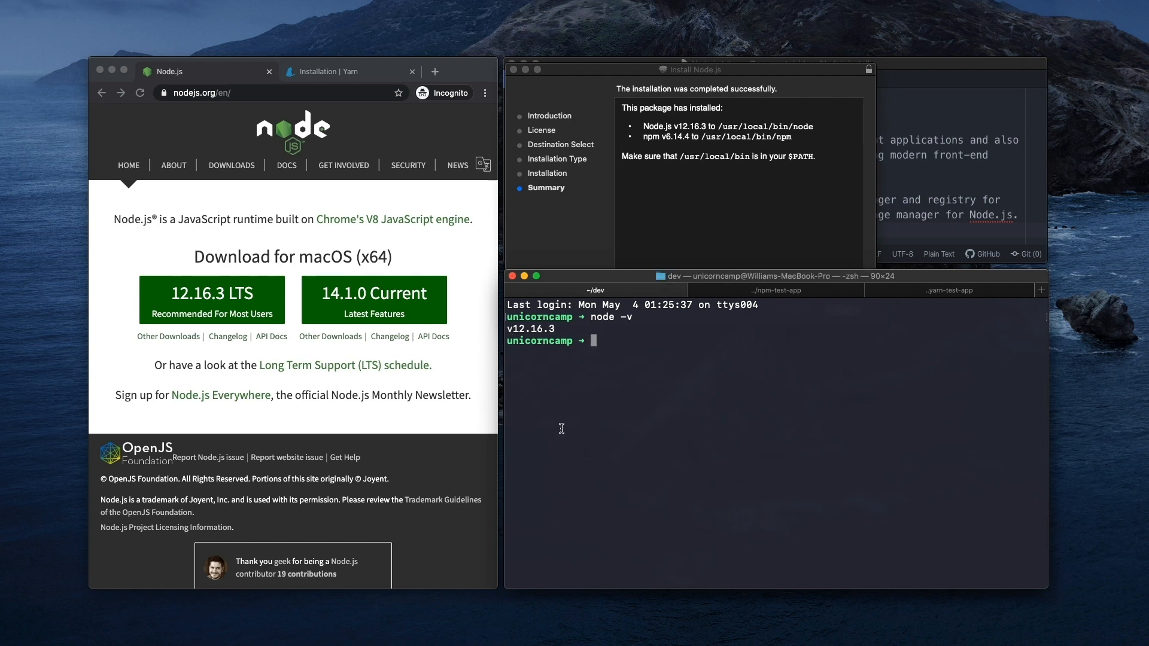
mouse_move(678, 190)
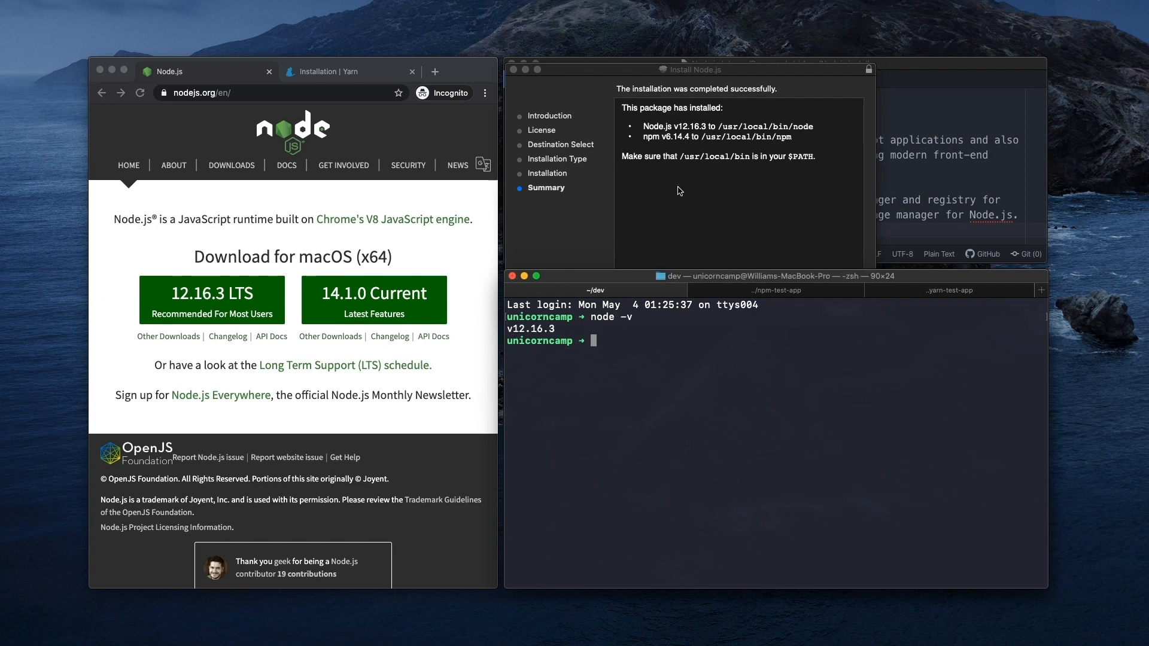
mouse_move(697, 364)
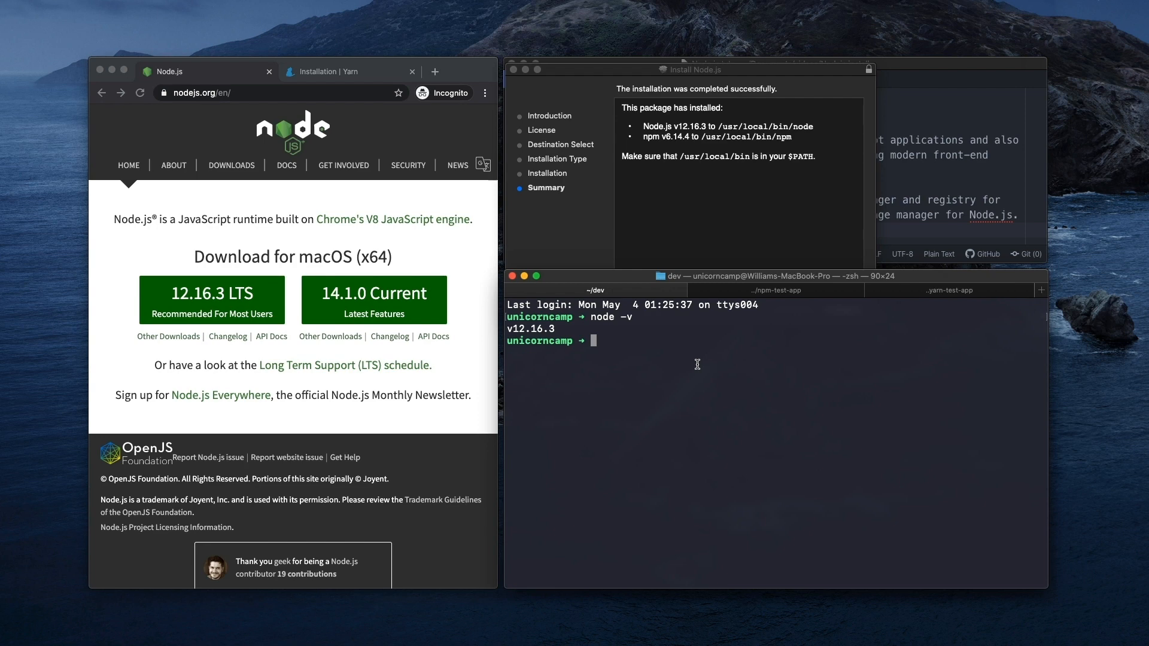
type("npm -")
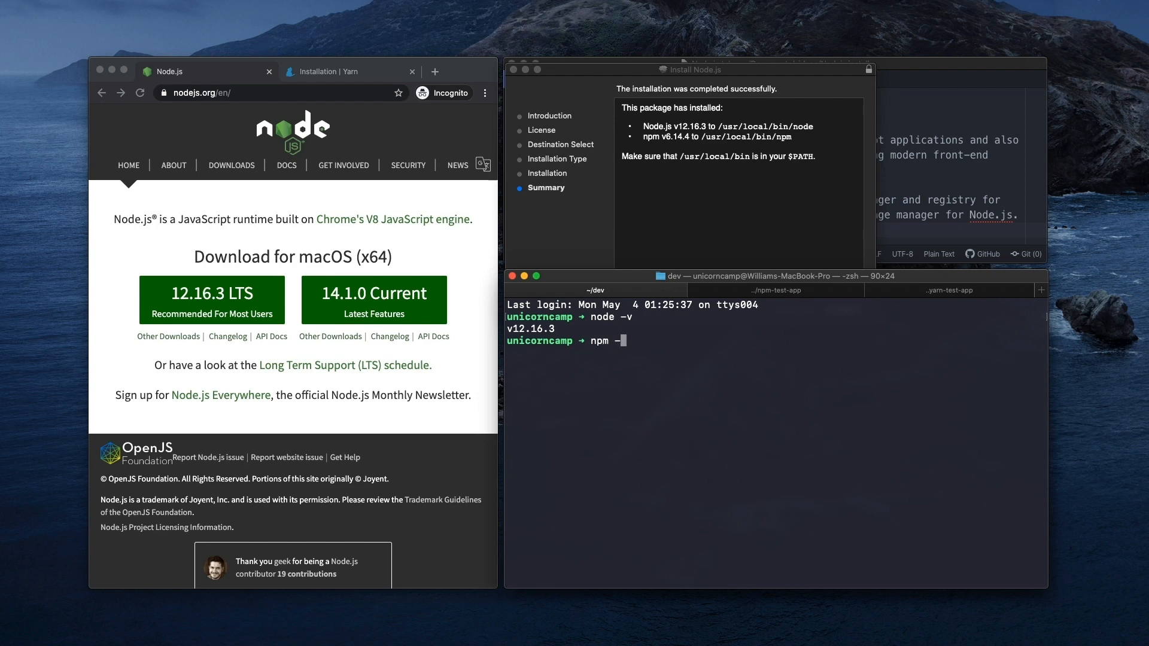
key("Return")
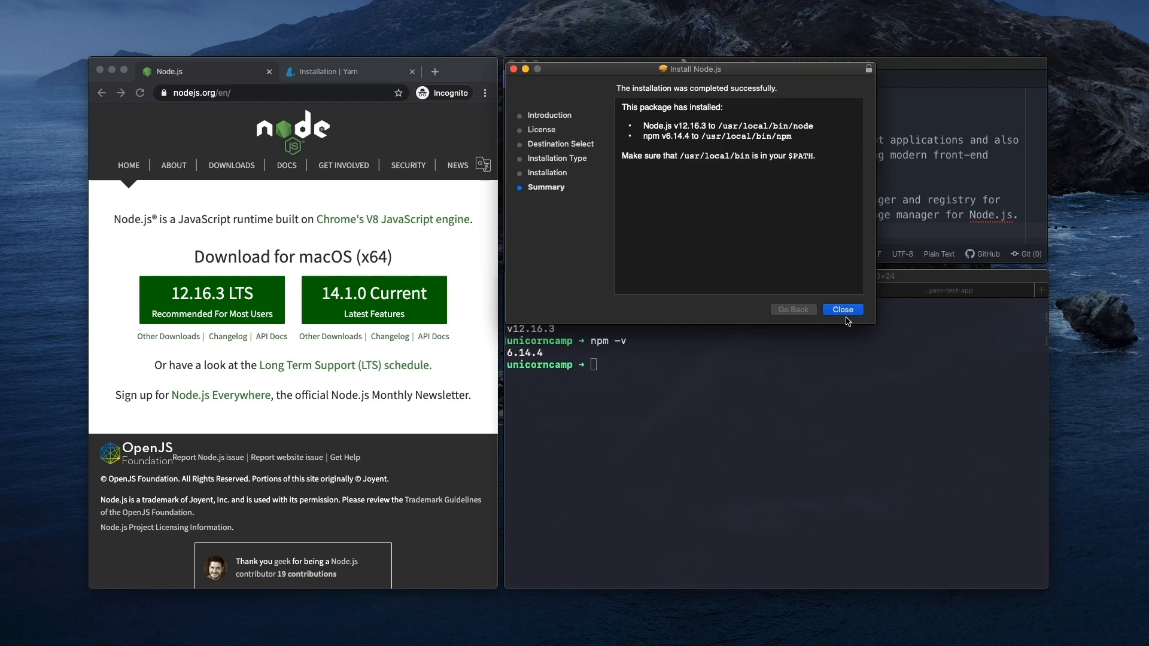
Step: Close the finished Node.js installer, trash its package, and bring up the Yarn notes
left_click(842, 308)
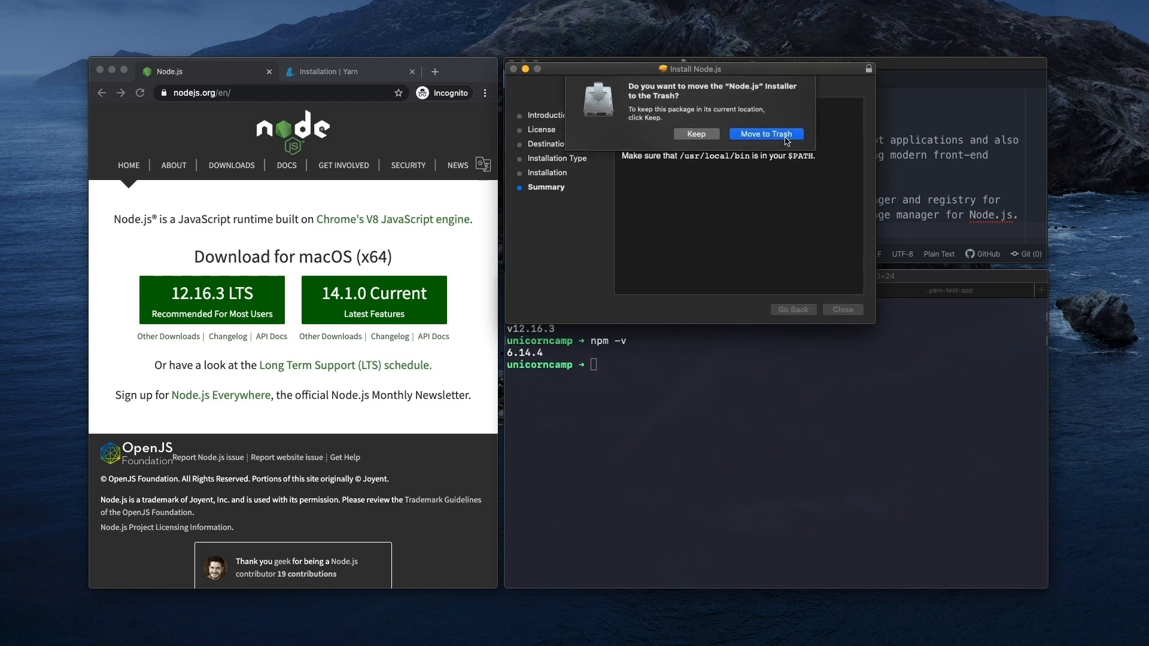
left_click(764, 134)
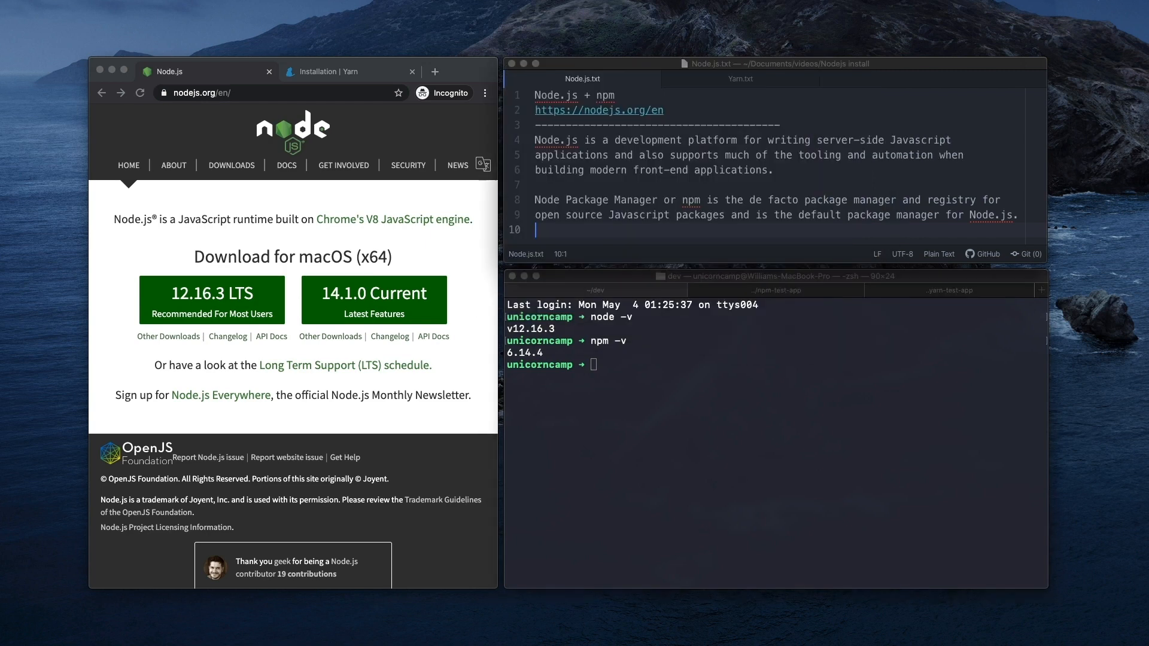
left_click(740, 78)
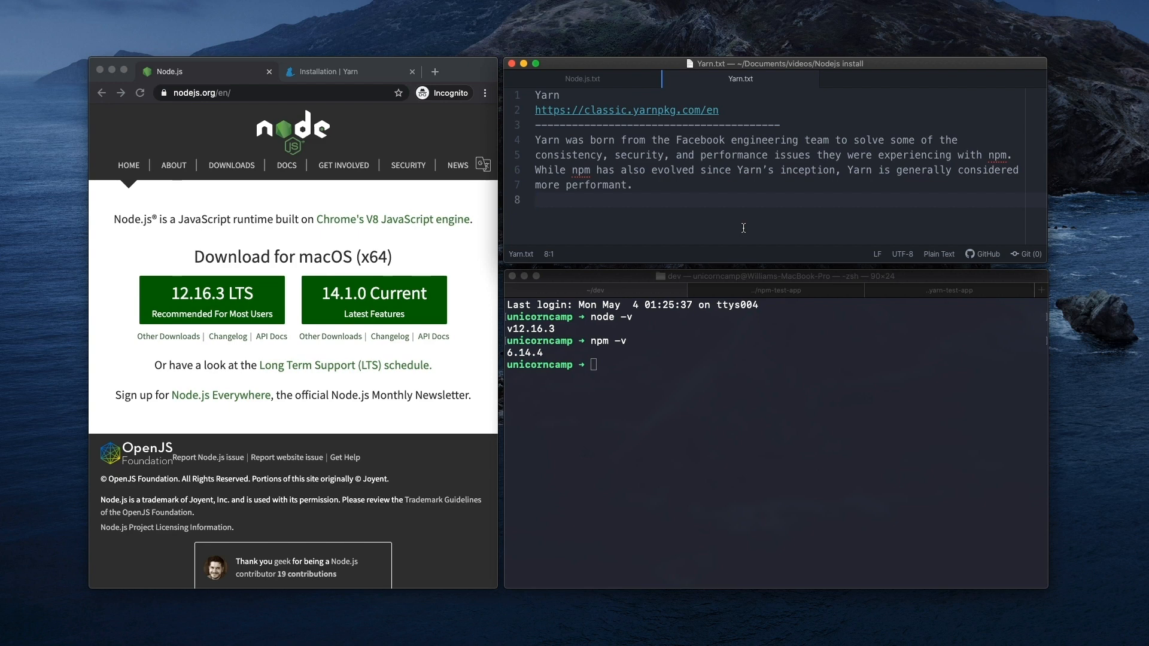
Step: Show Yarn.txt in Sublime Text and the 'Installation | Yarn' browser page
left_click(537, 199)
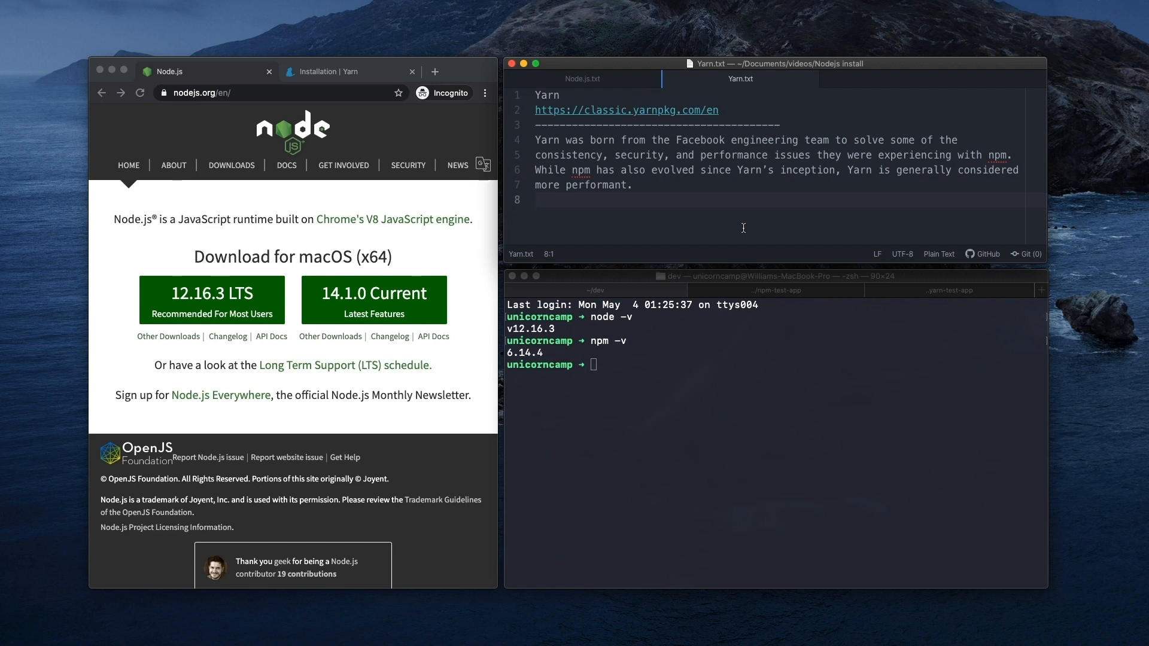
left_click(536, 199)
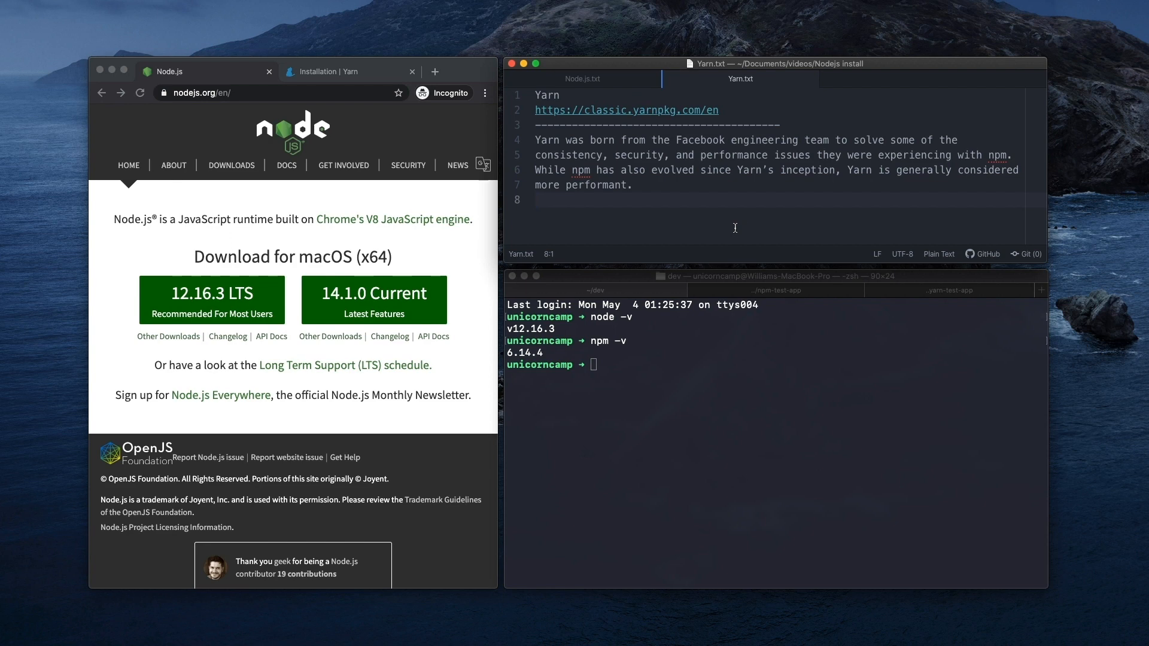
left_click(344, 72)
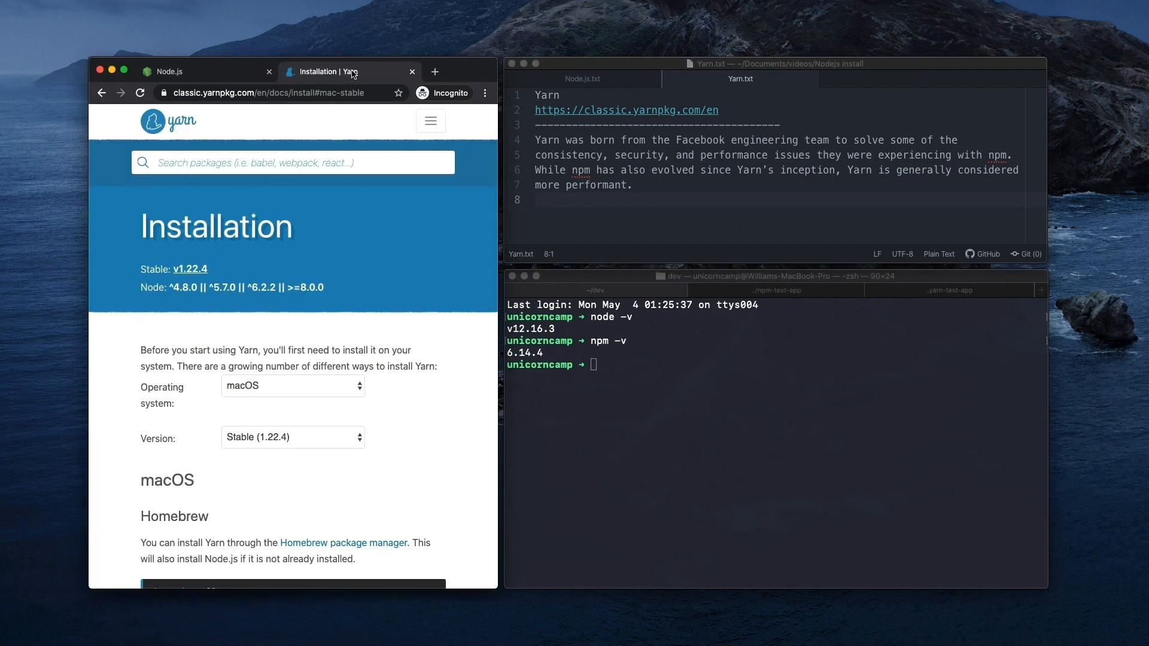
mouse_move(322, 134)
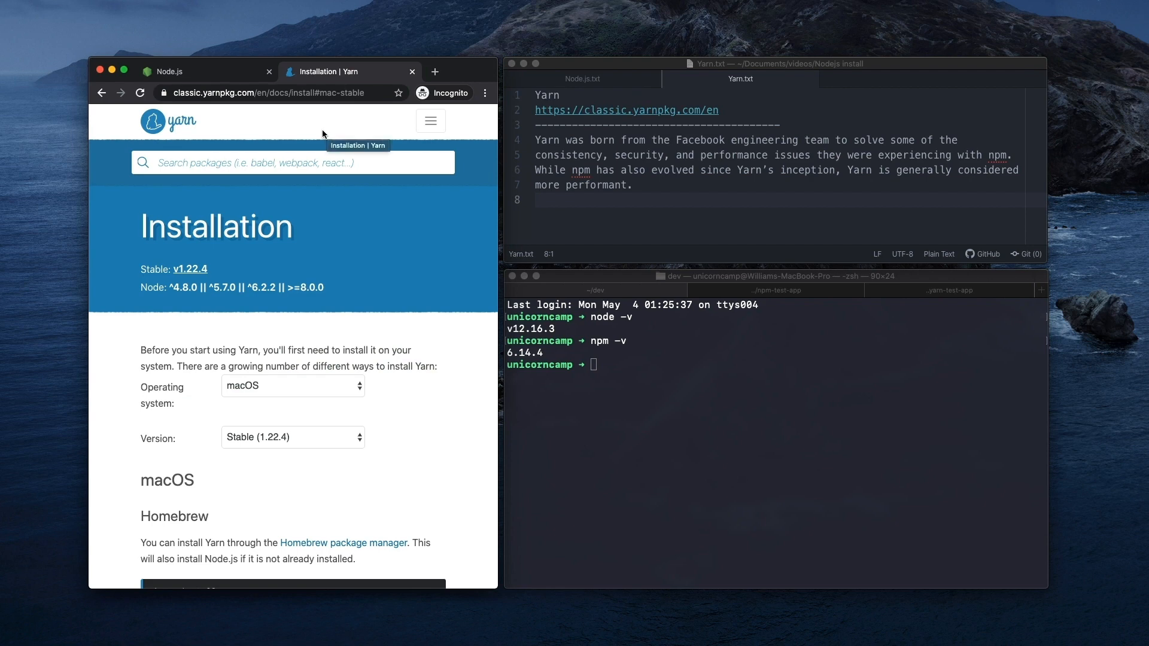
mouse_move(159, 129)
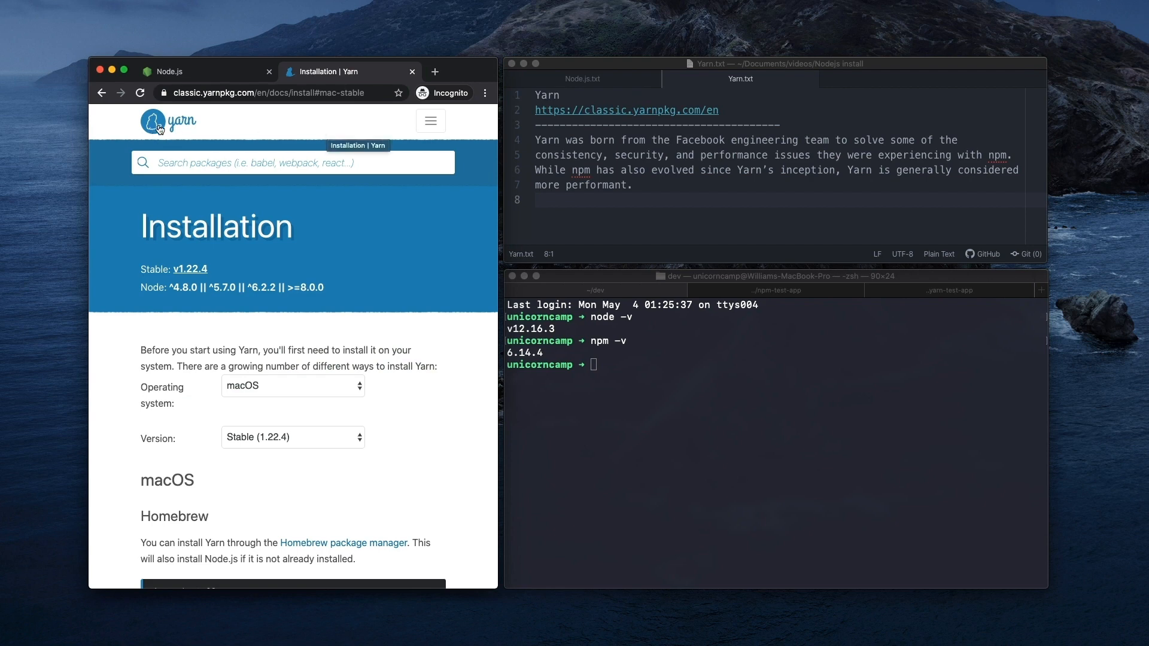
Step: Go through the site menu and Getting Started guide to Yarn's Installation page
left_click(168, 121)
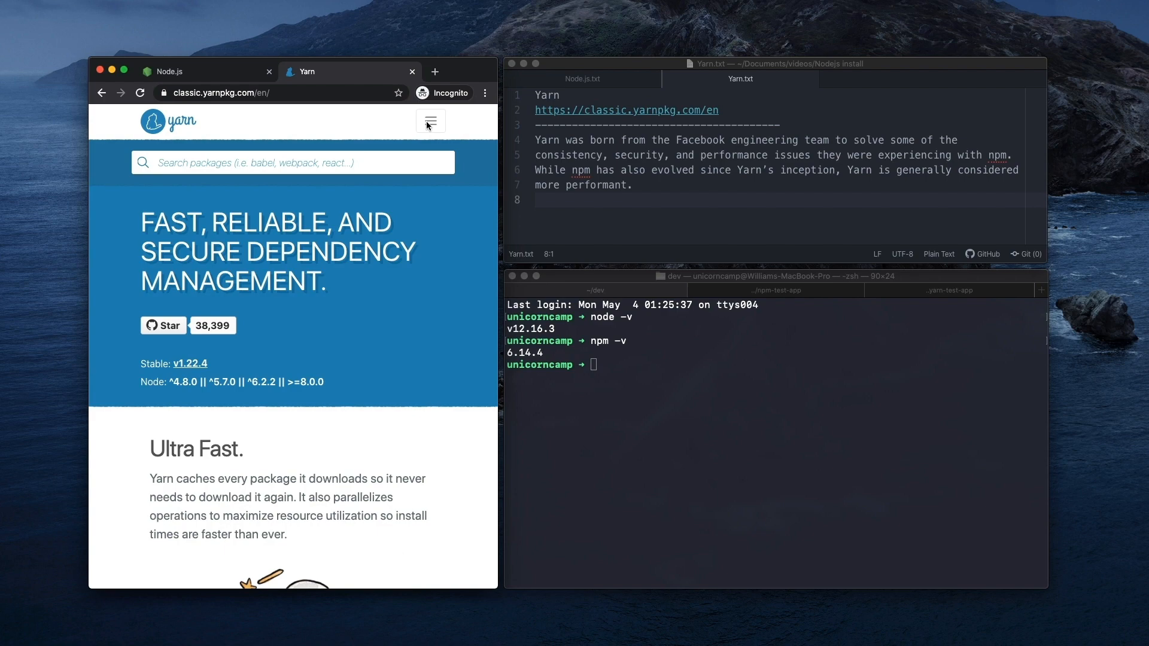
left_click(430, 121)
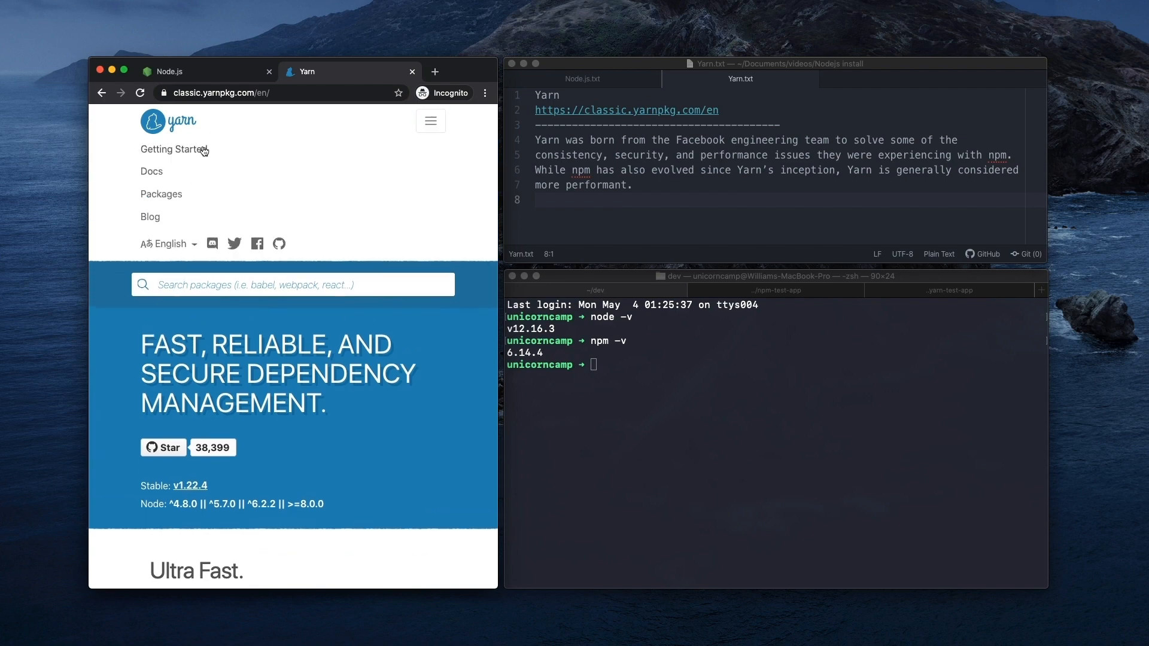
left_click(171, 150)
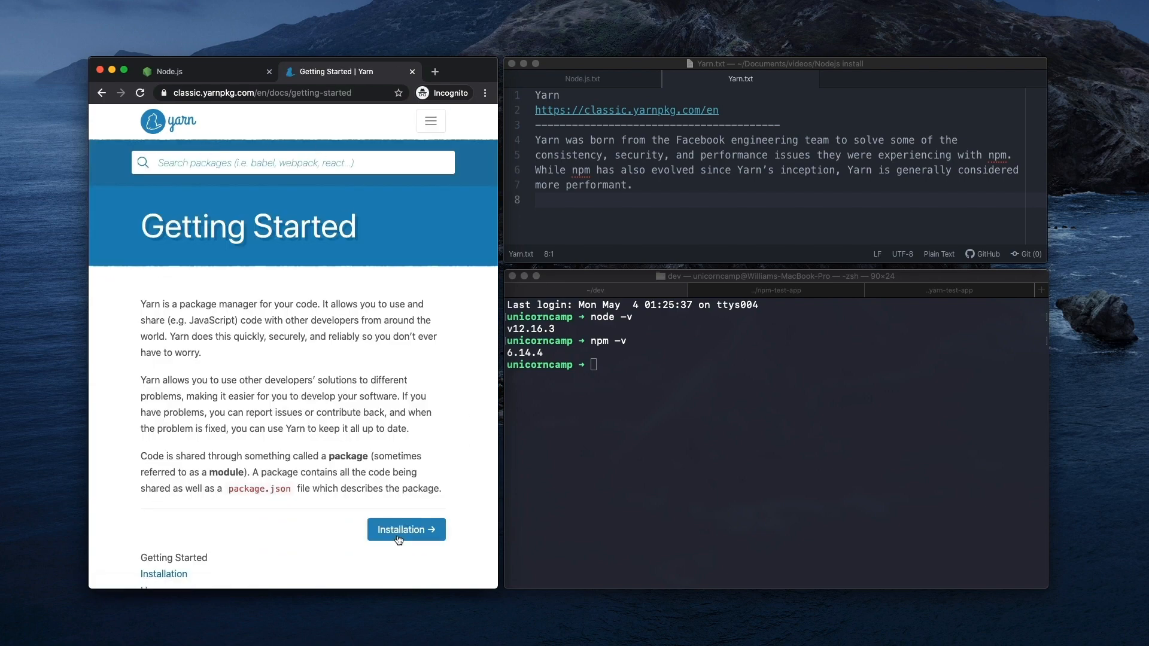
left_click(405, 529)
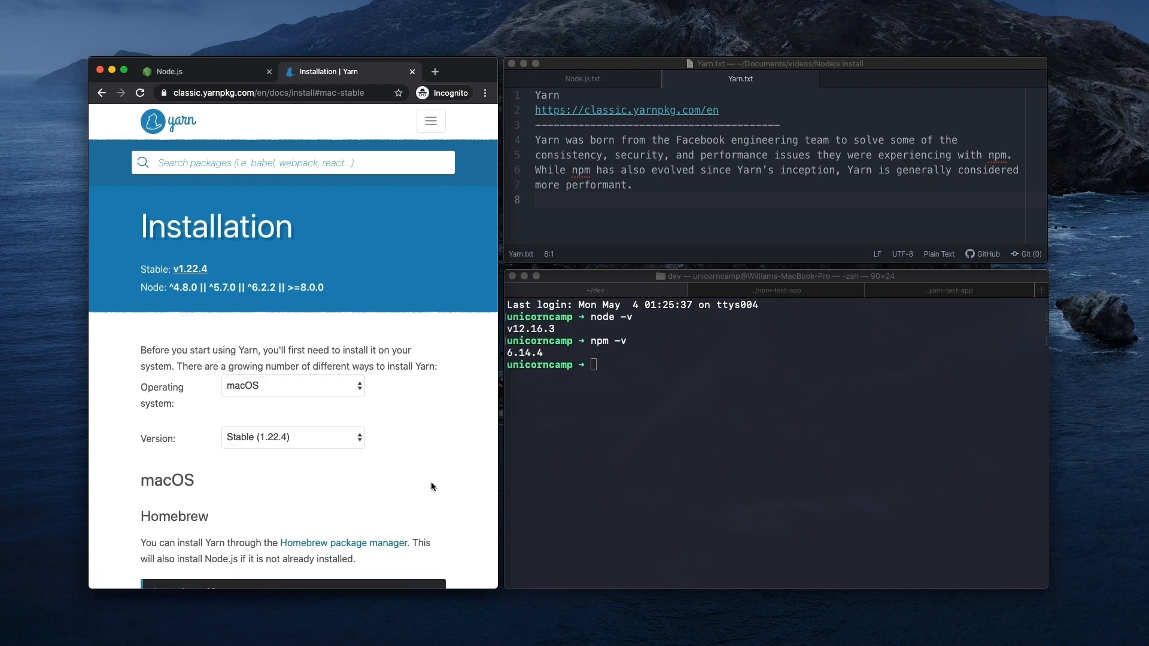
mouse_move(218, 252)
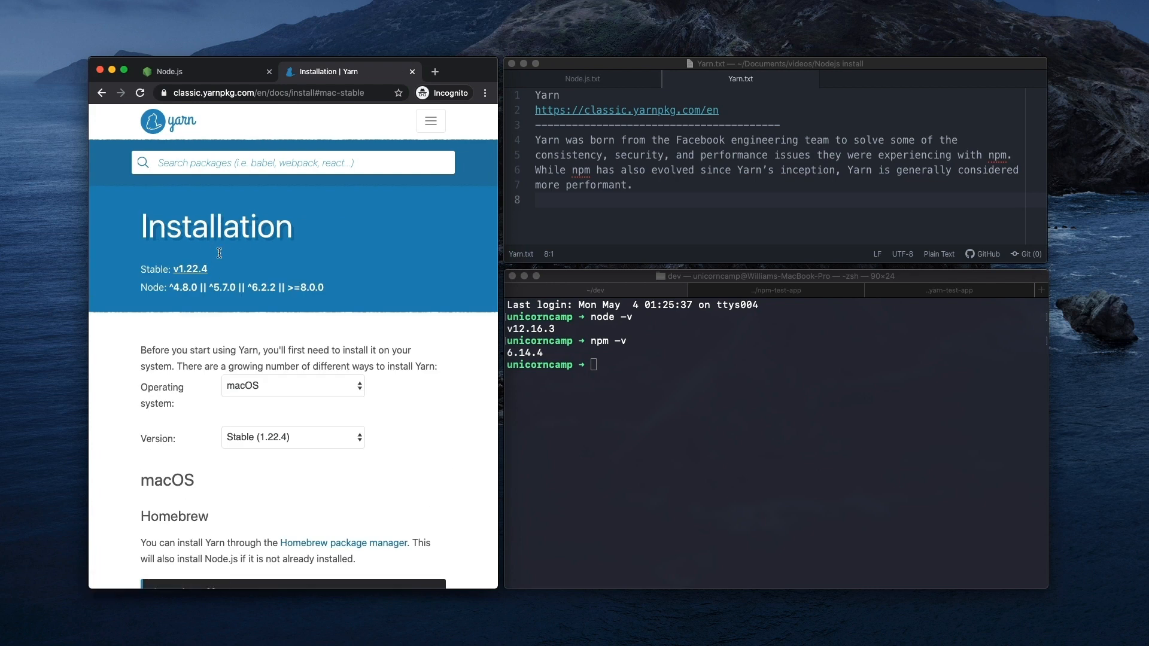
mouse_move(632, 120)
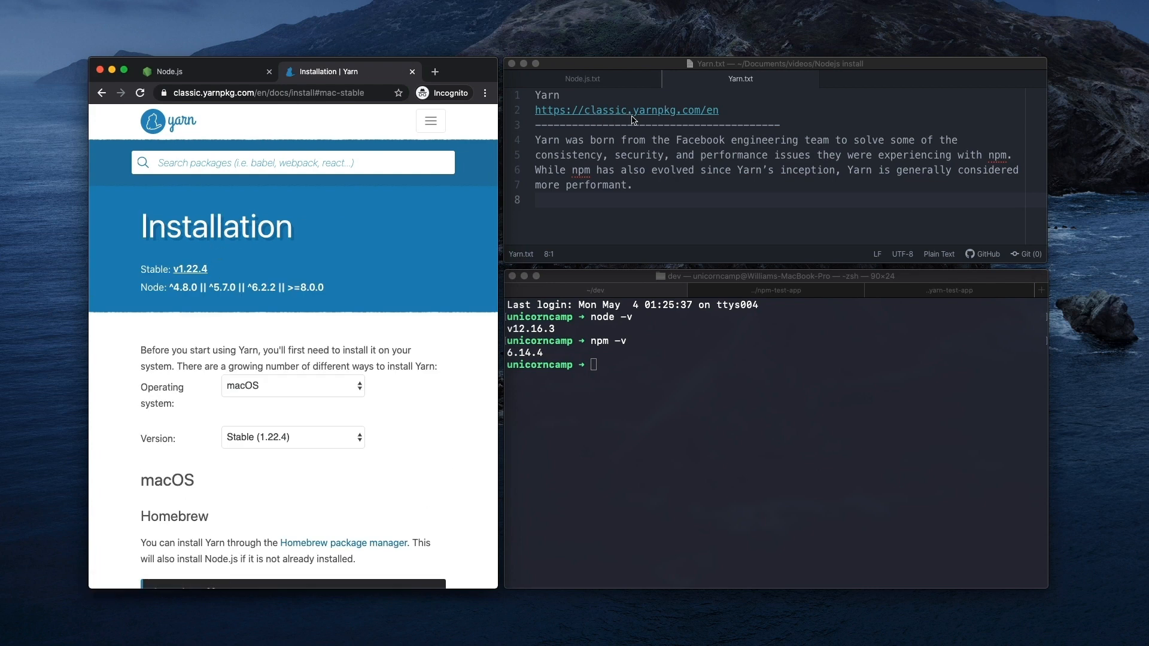
mouse_move(684, 121)
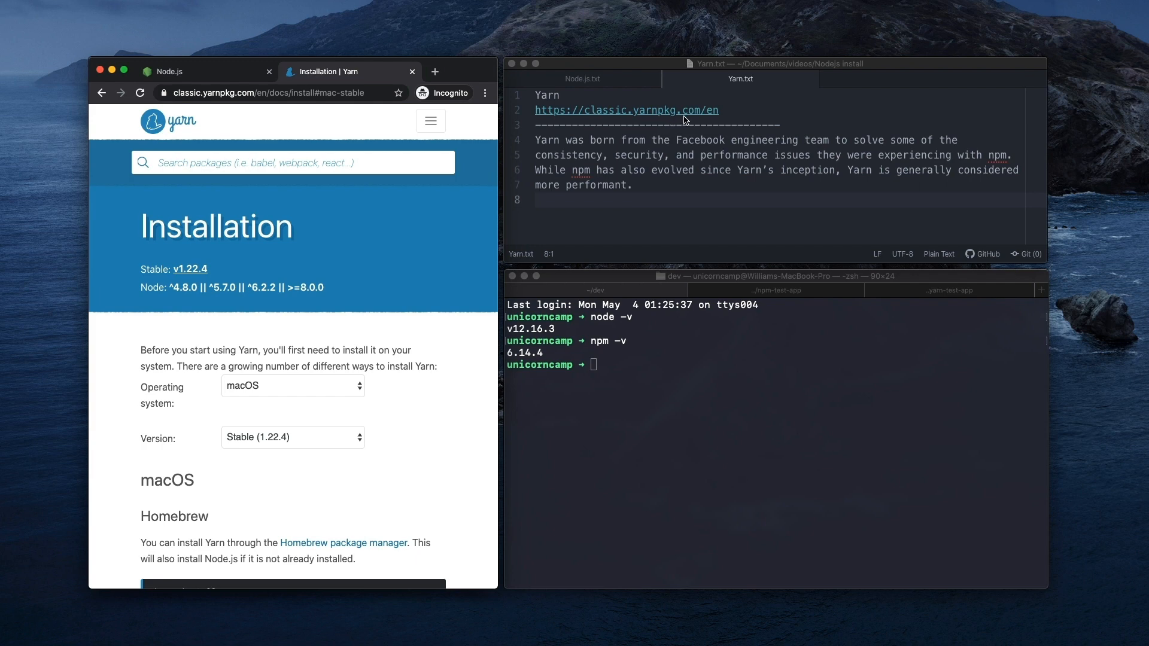
mouse_move(686, 120)
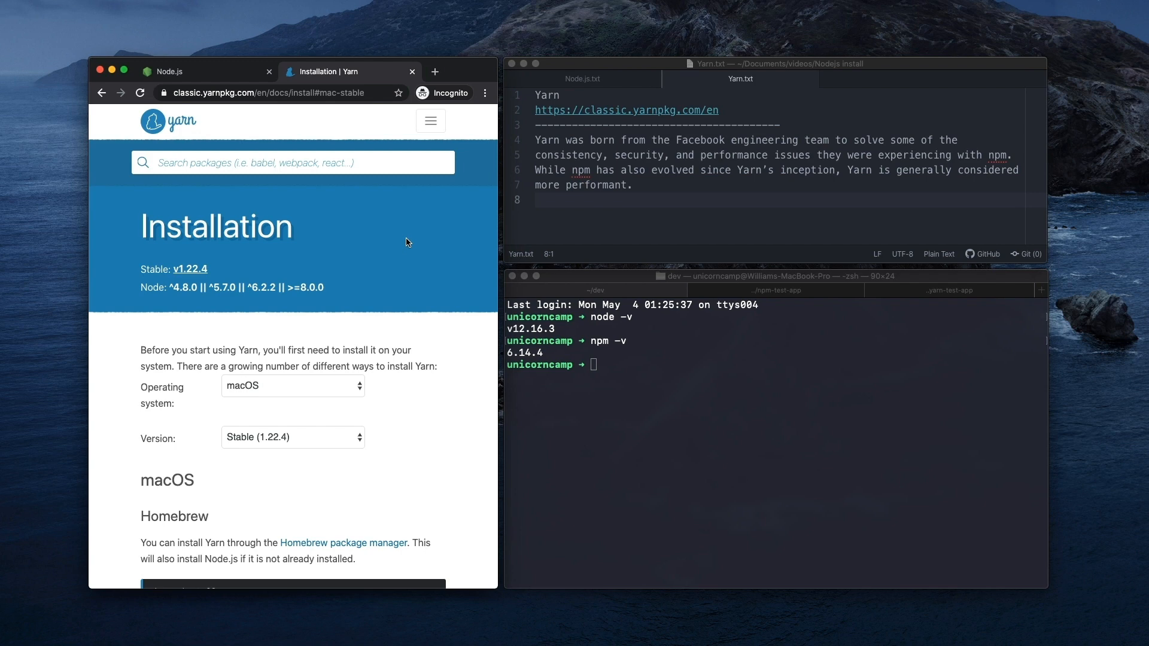
Step: Keep macOS as the operating system and scroll to the Installation Script curl command
scroll("down", 3)
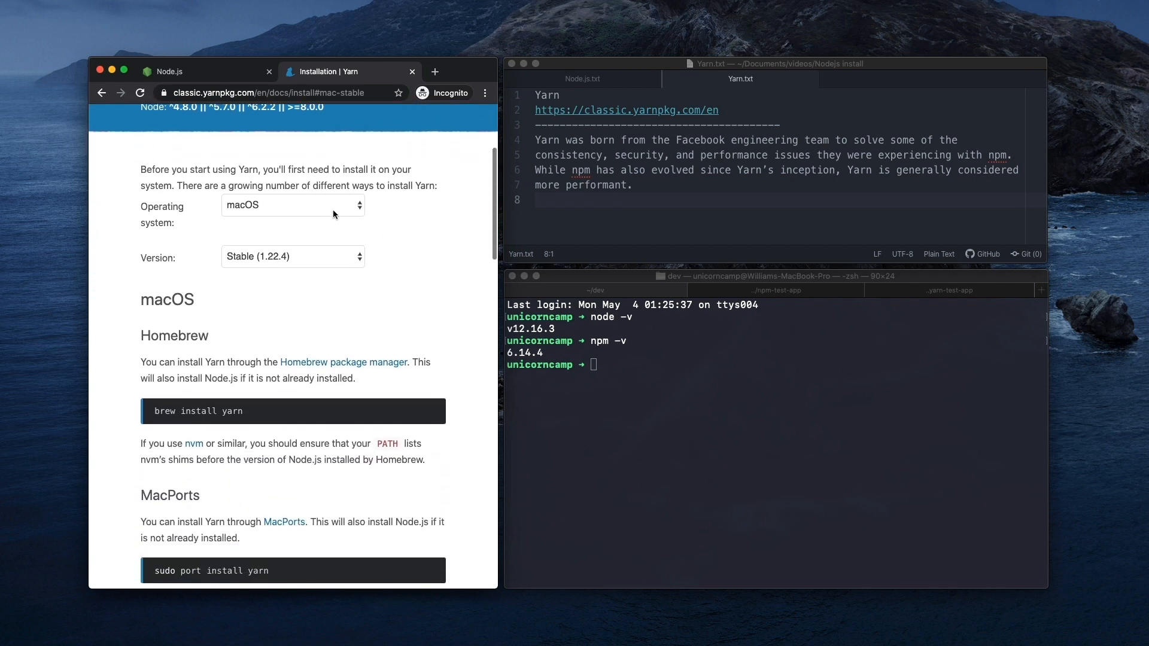
left_click(292, 205)
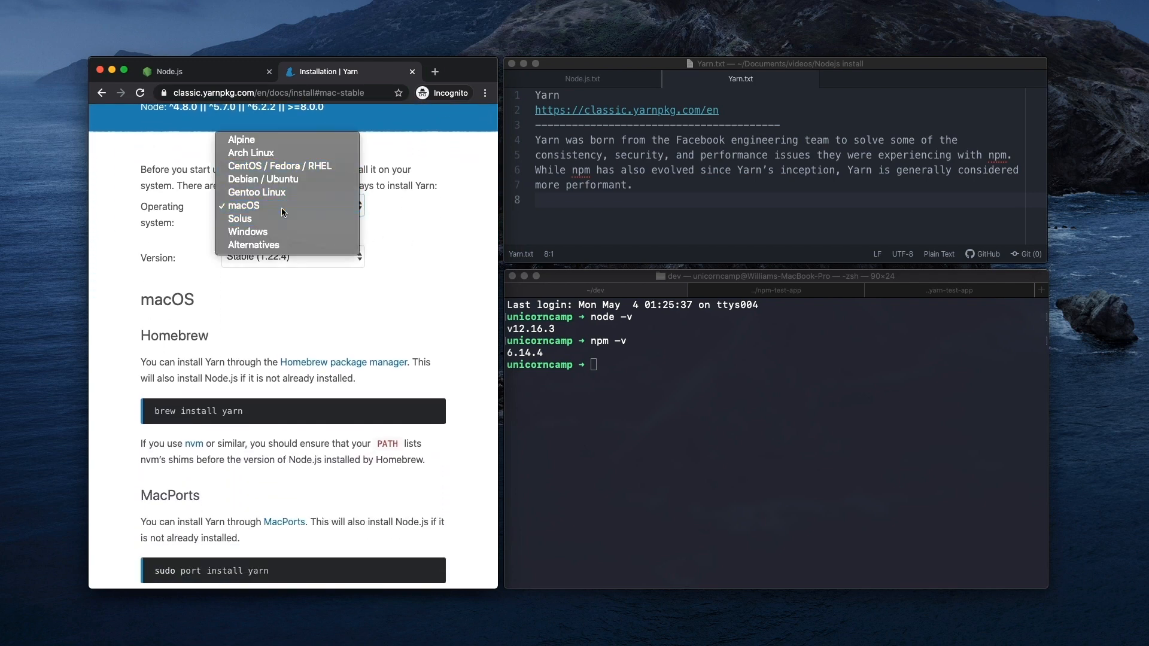
left_click(243, 205)
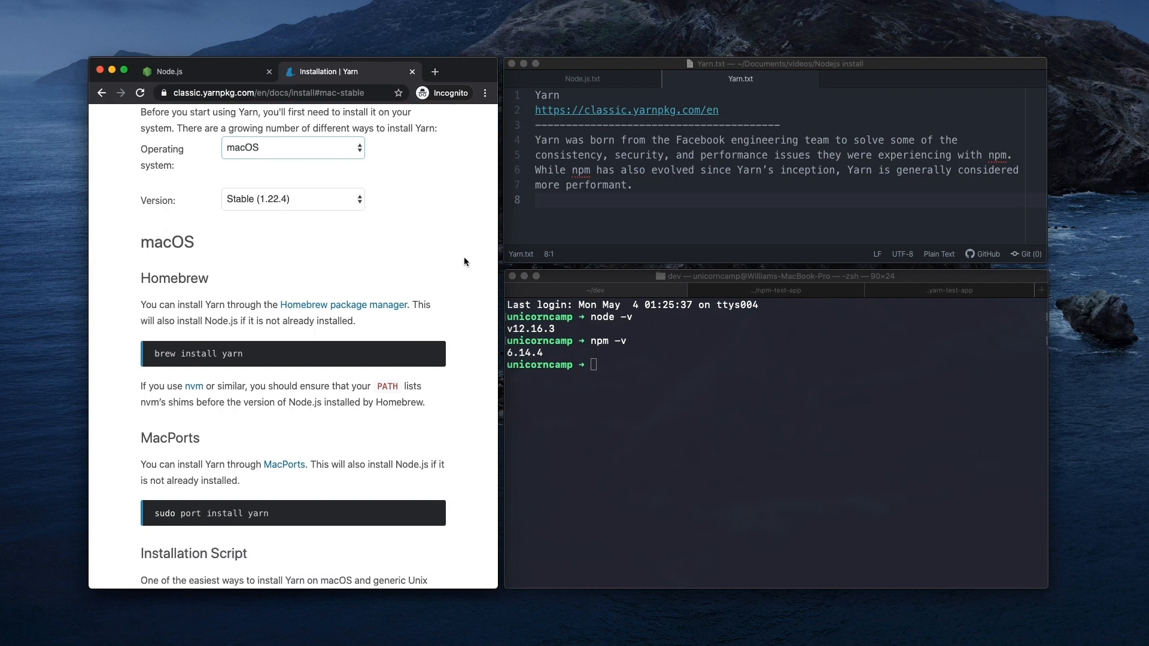
scroll("down", 3)
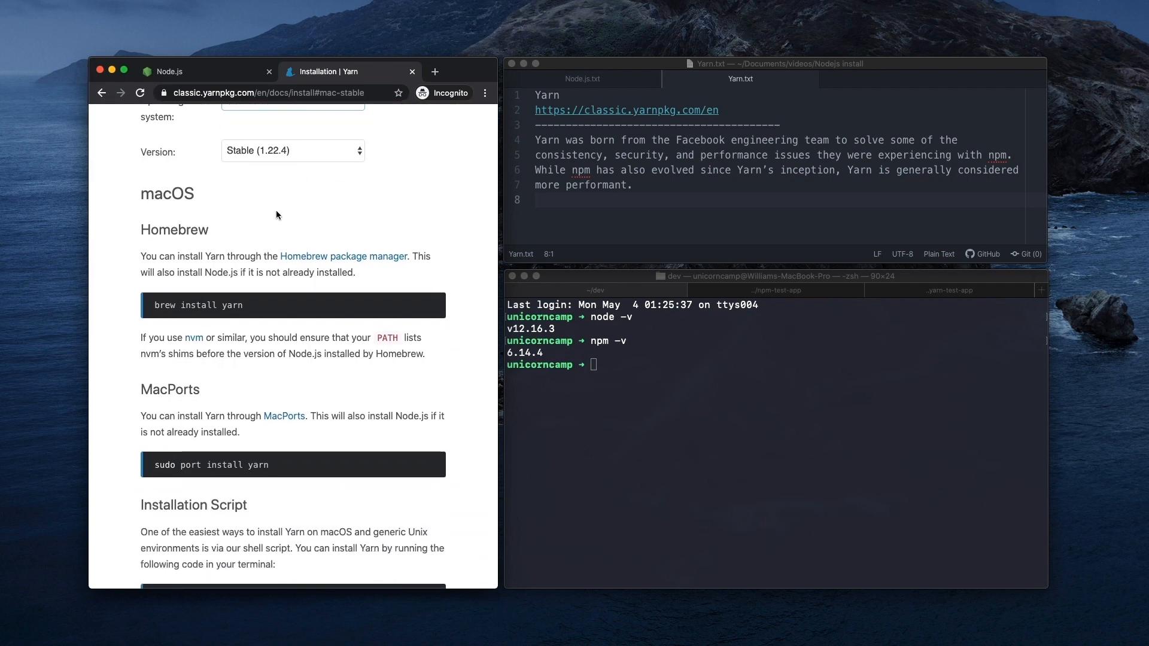
scroll("down", 3)
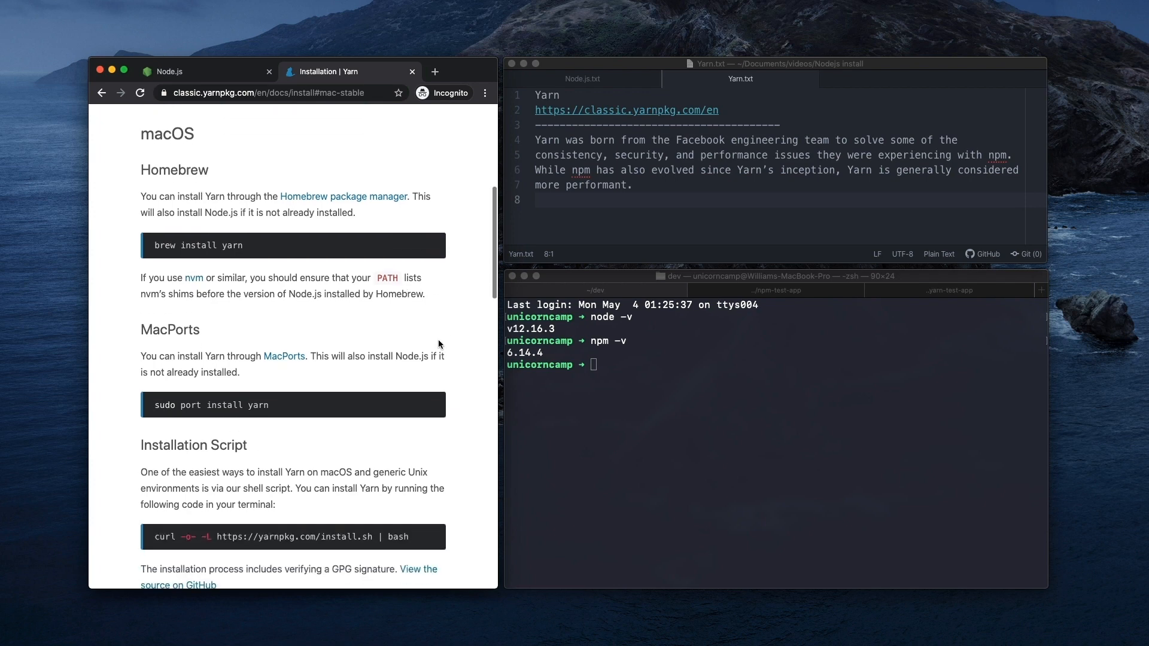
scroll("down", 3)
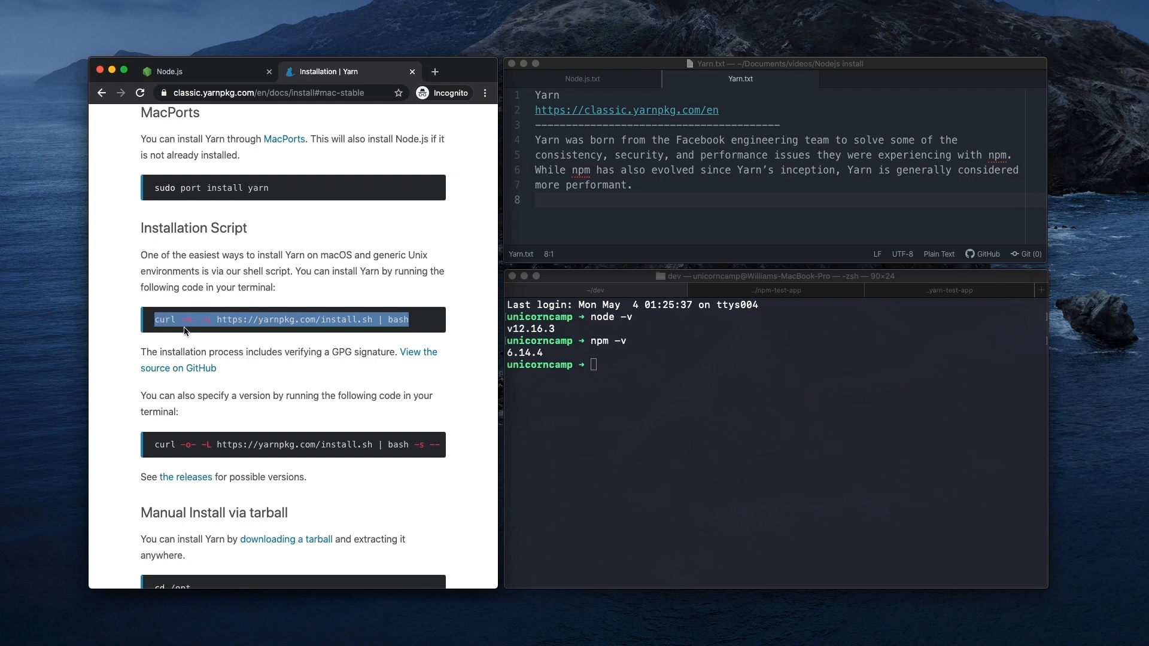
mouse_move(641, 369)
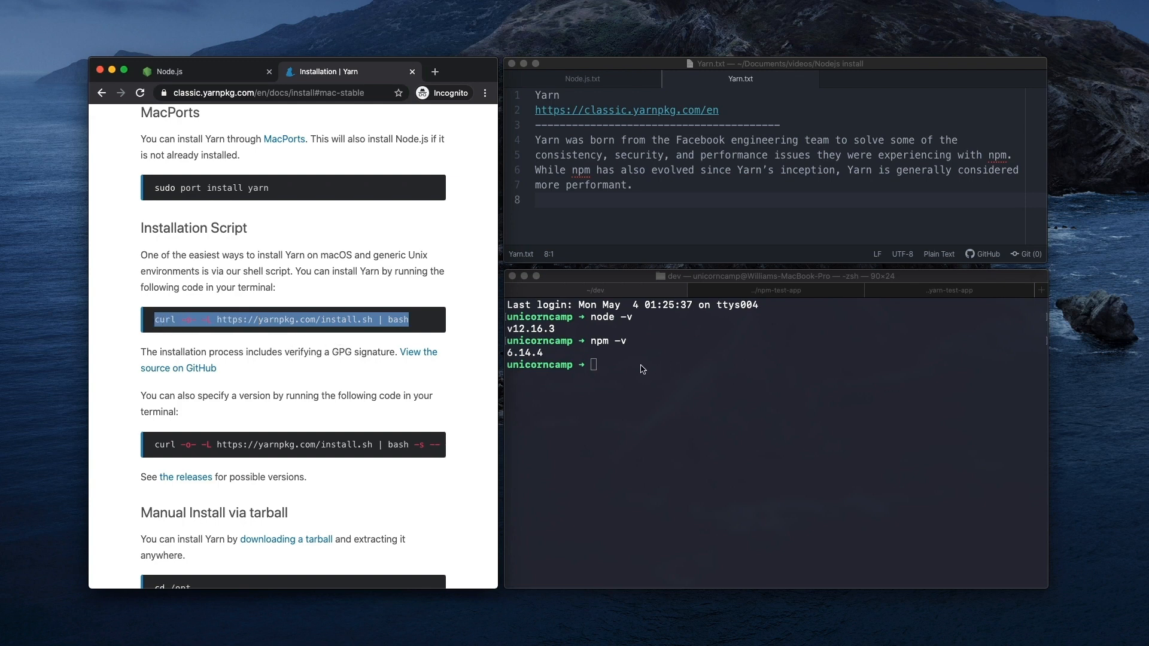
Step: Run the pasted curl install script, installing Yarn 1.22.4 and adding it to PATH
key("Return")
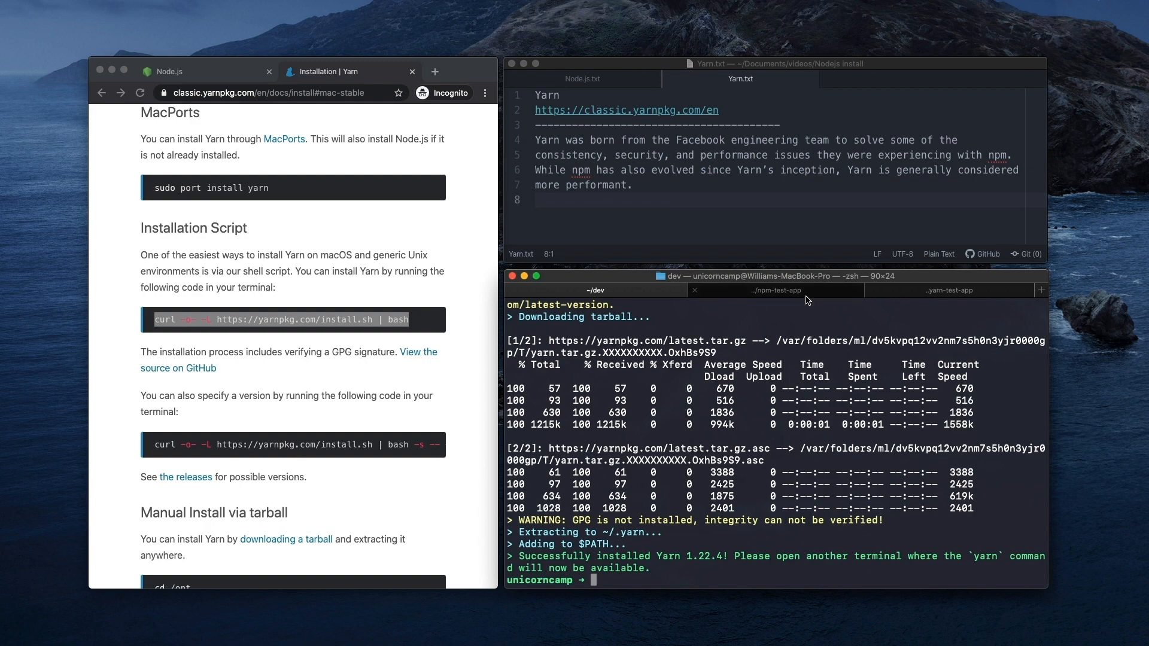
mouse_move(771, 290)
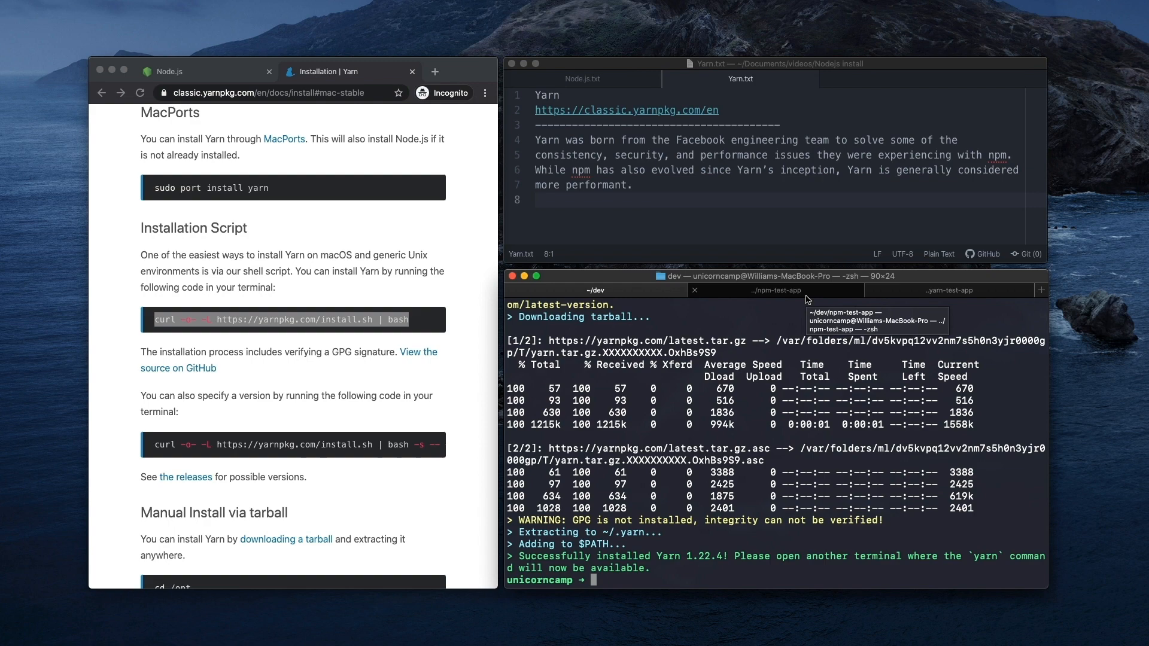
Step: Run npm init in npm-test-app, accepting default name, index.js entry point and empty keywords
left_click(774, 290)
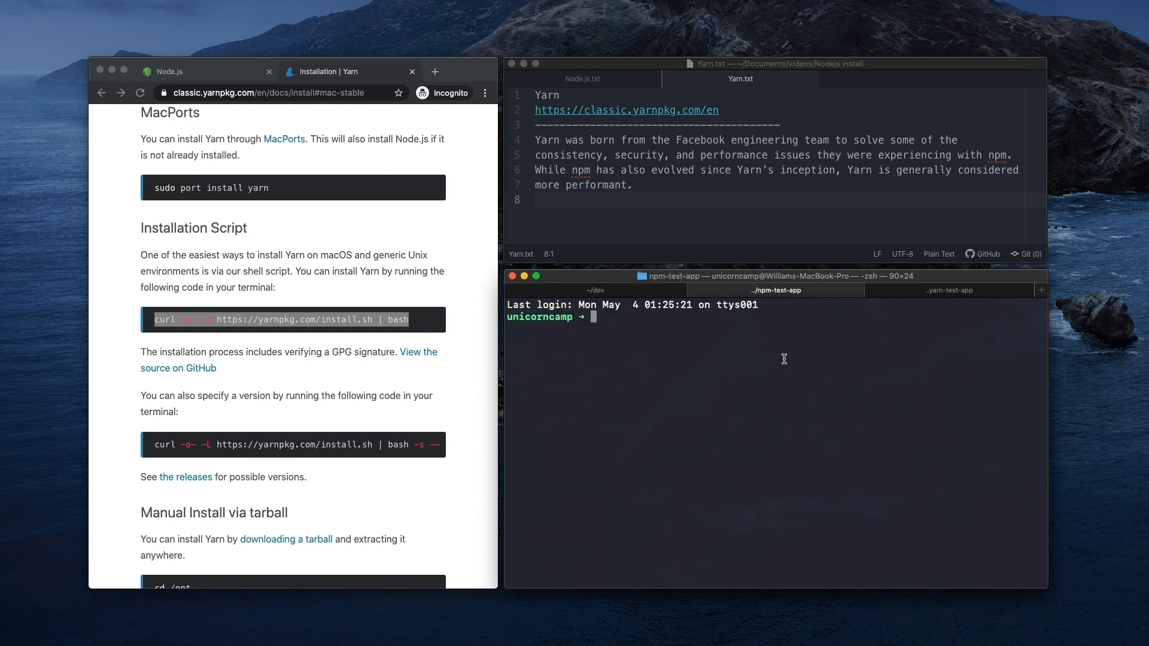
type("n")
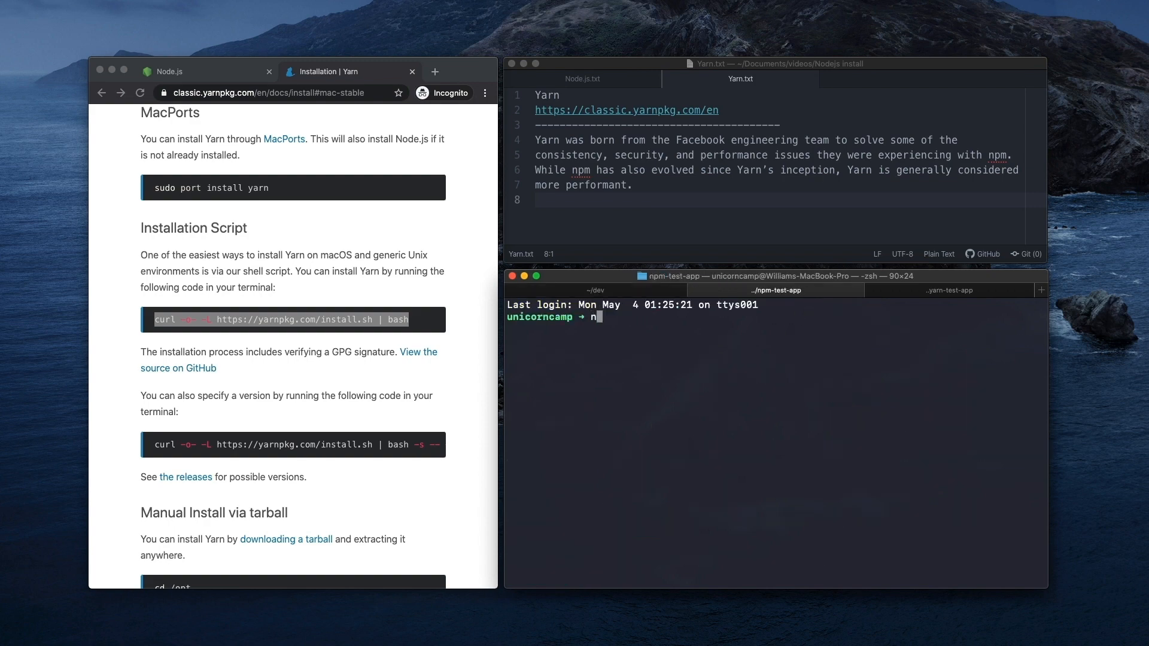
type("pm init")
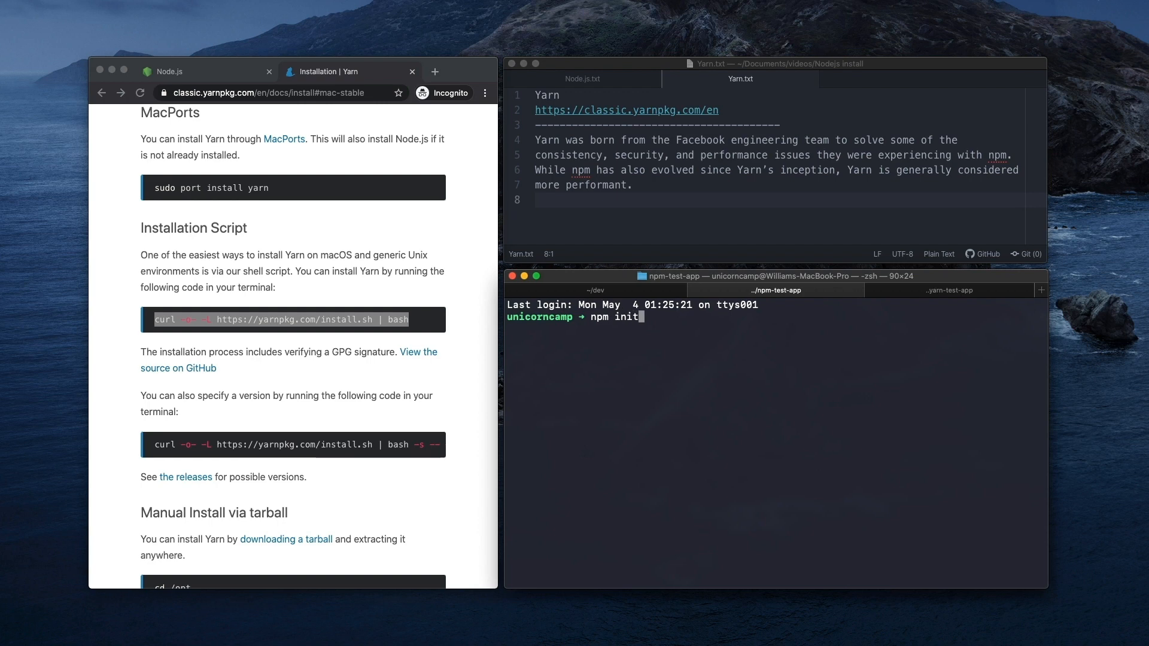
key("Return")
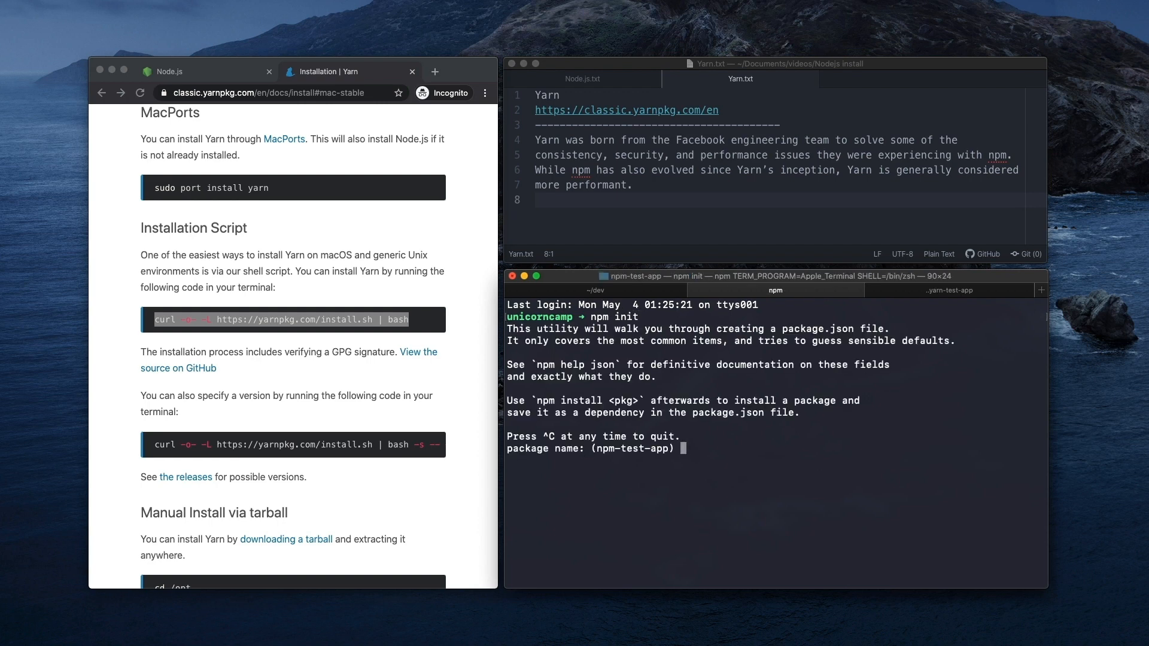
key("Return")
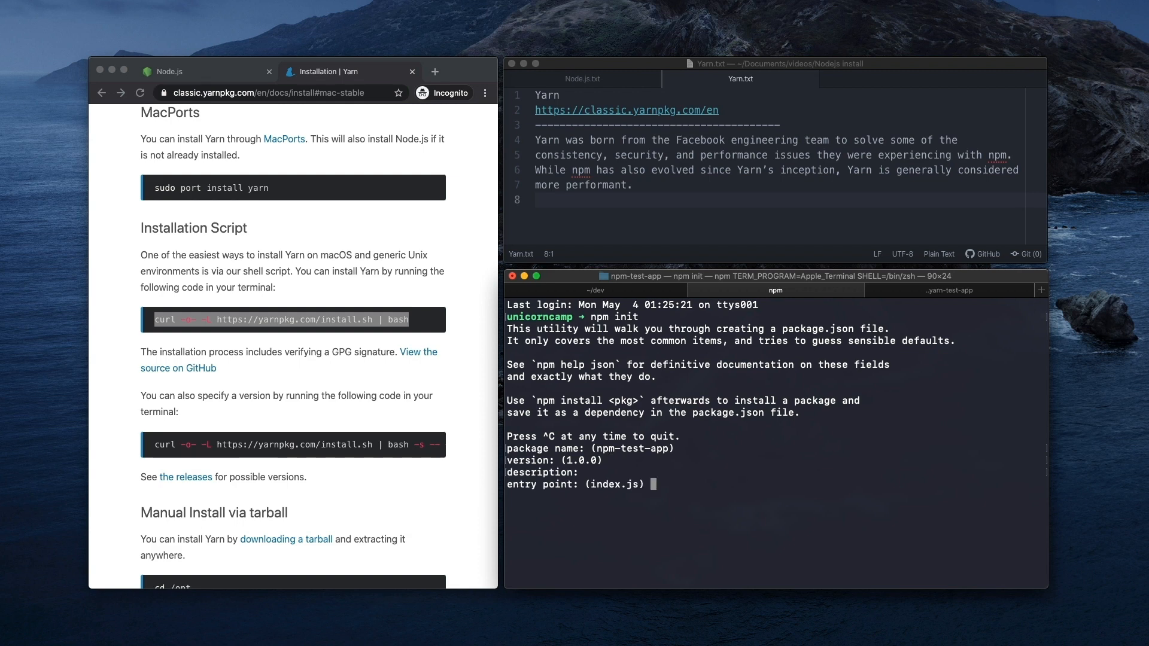
key("Return")
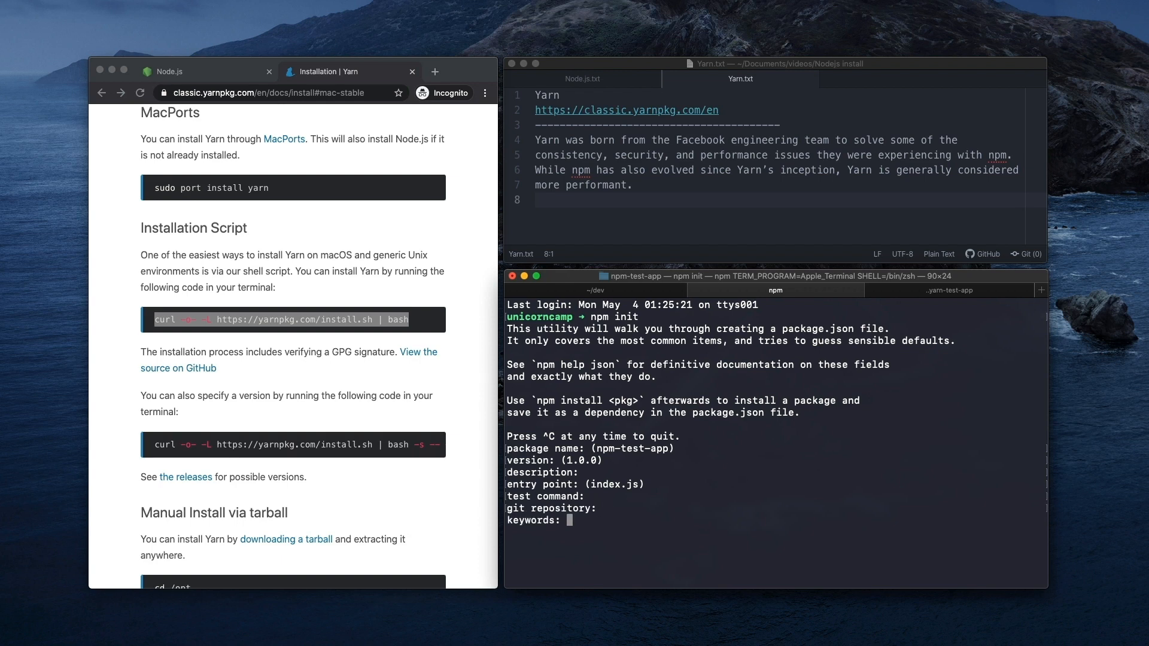
key("Return")
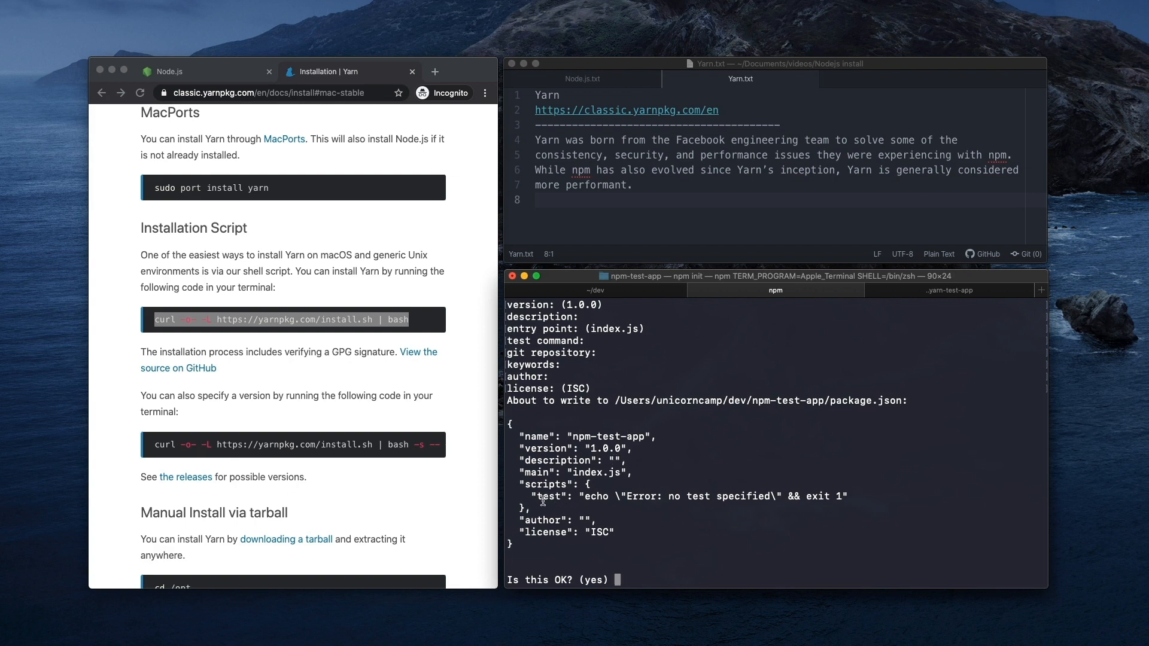
mouse_move(526, 489)
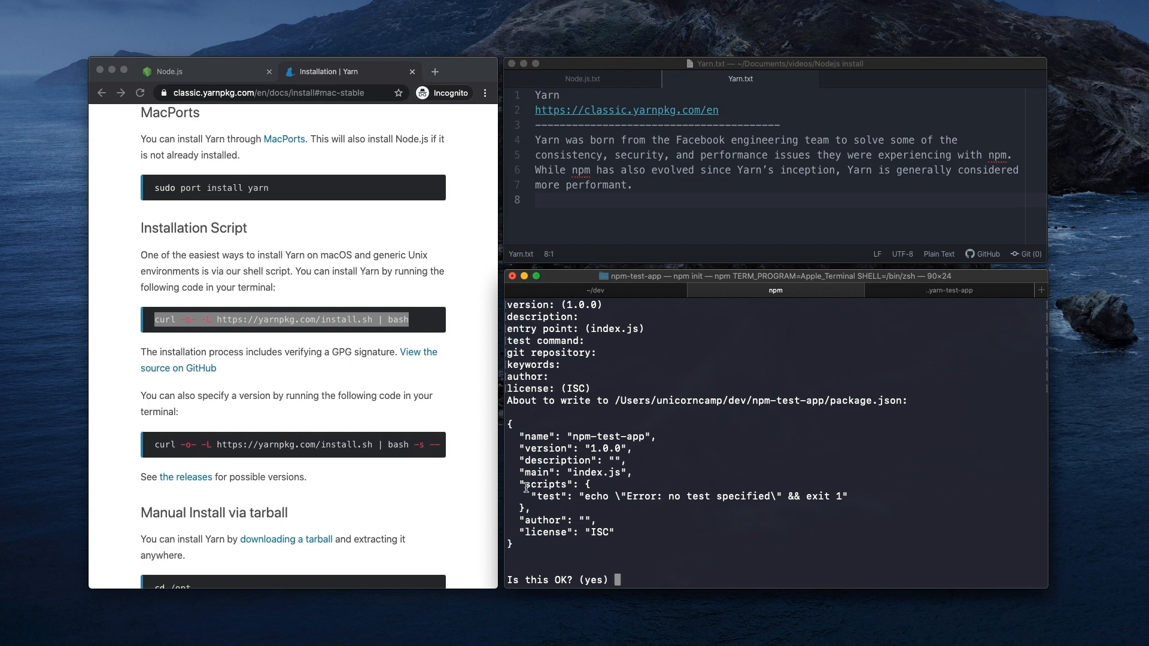
mouse_move(555, 496)
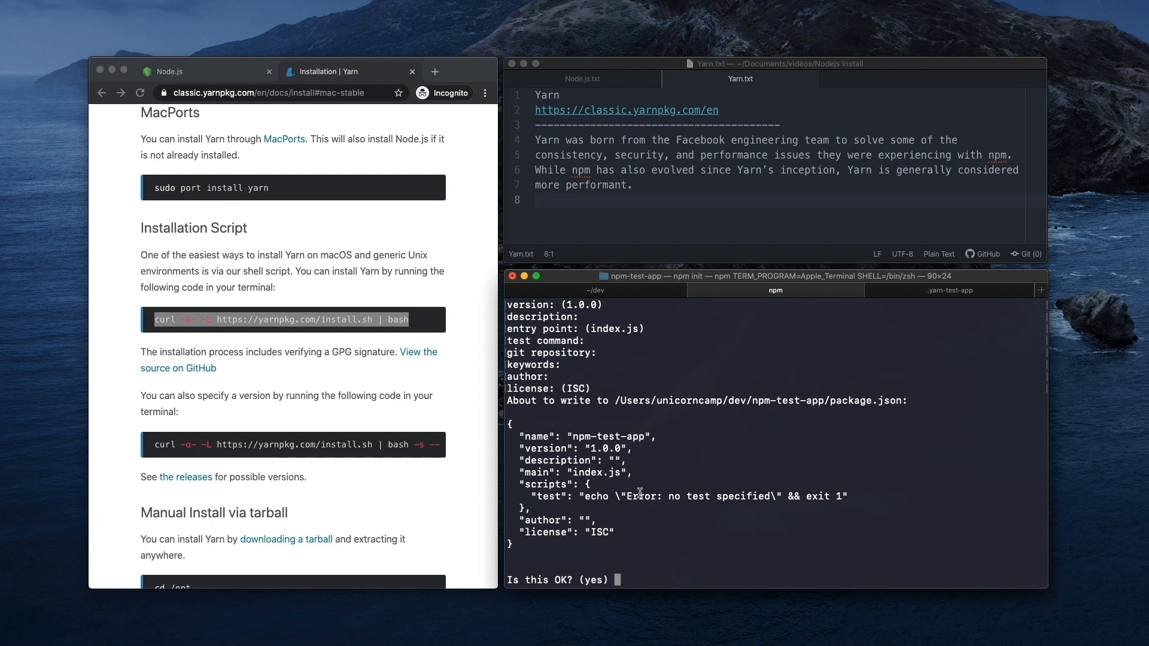
mouse_move(571, 545)
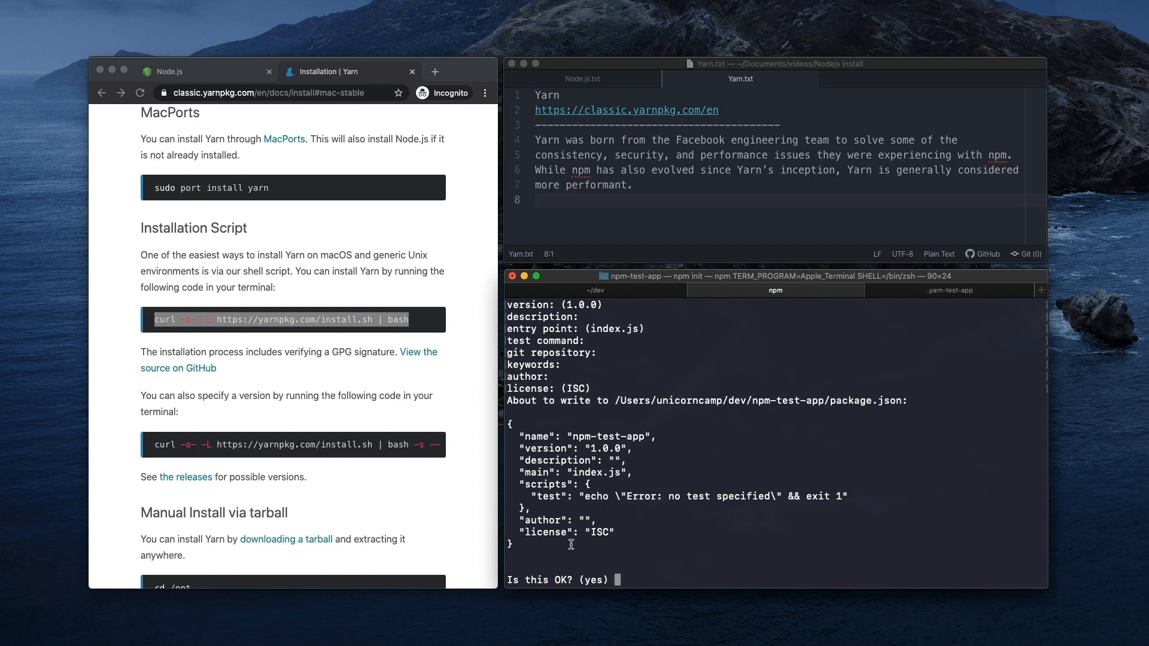
Step: Confirm the package.json and run 'npm install react' to add react 16.13.1
key("Return")
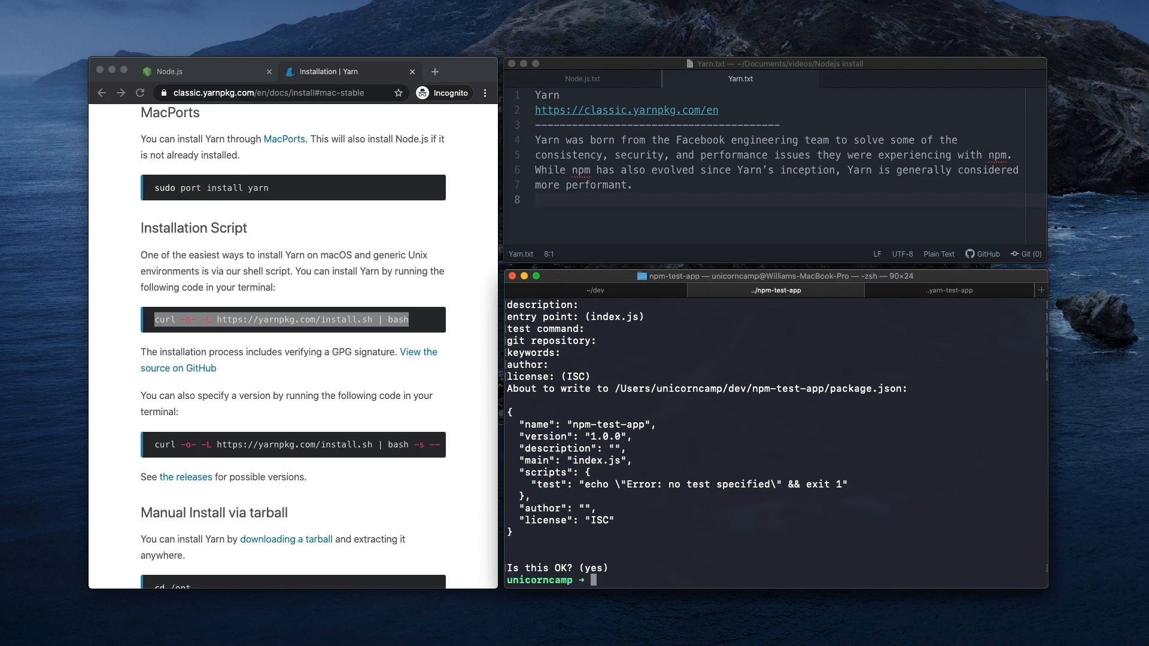
mouse_move(626, 564)
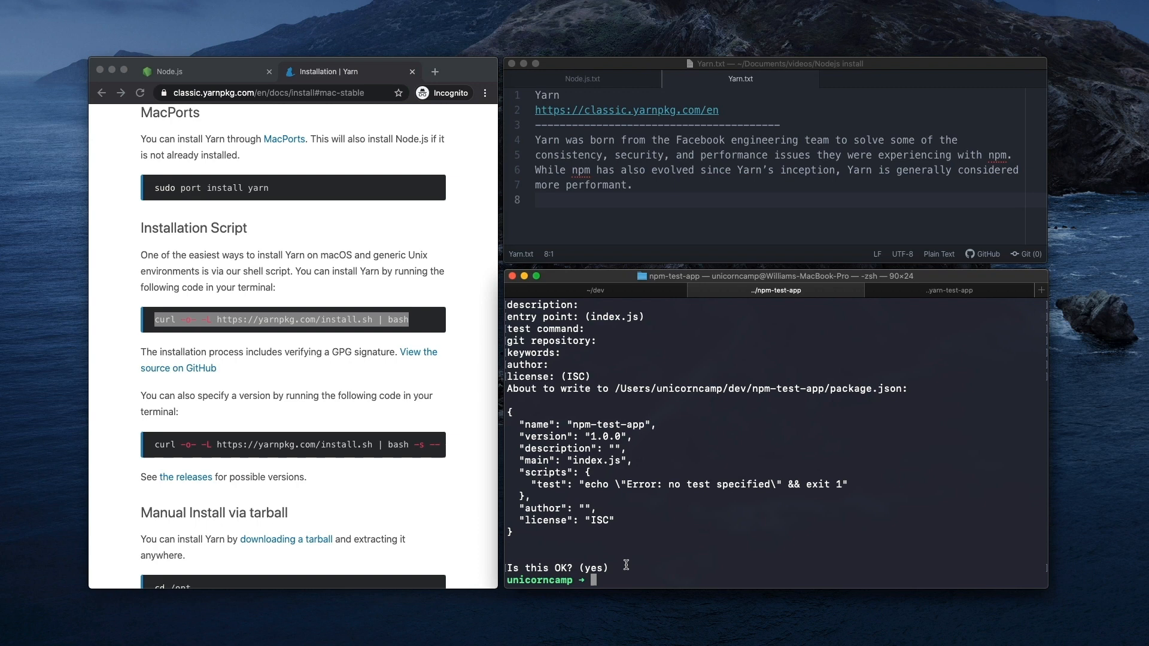
mouse_move(638, 565)
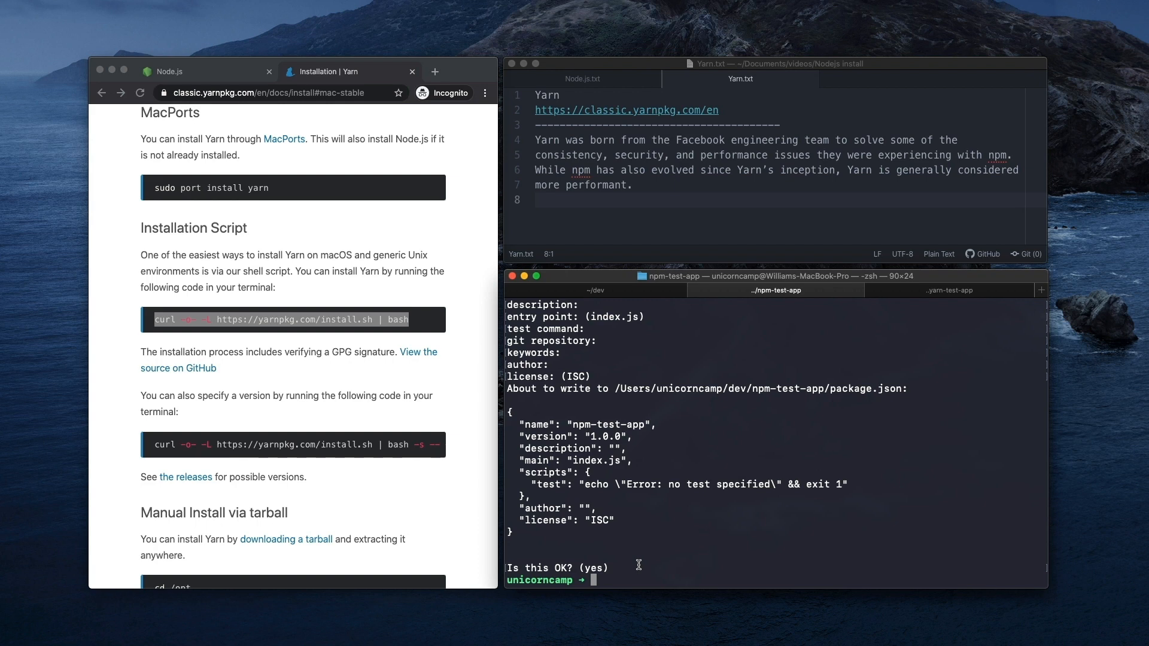
type("npm install")
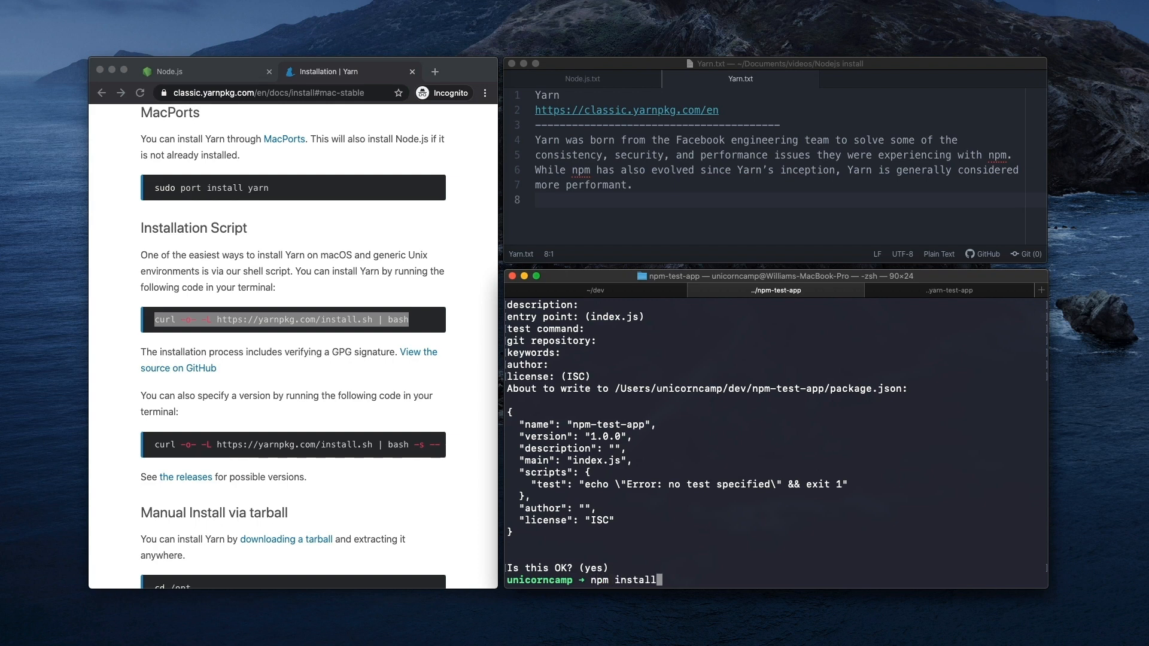
type("react")
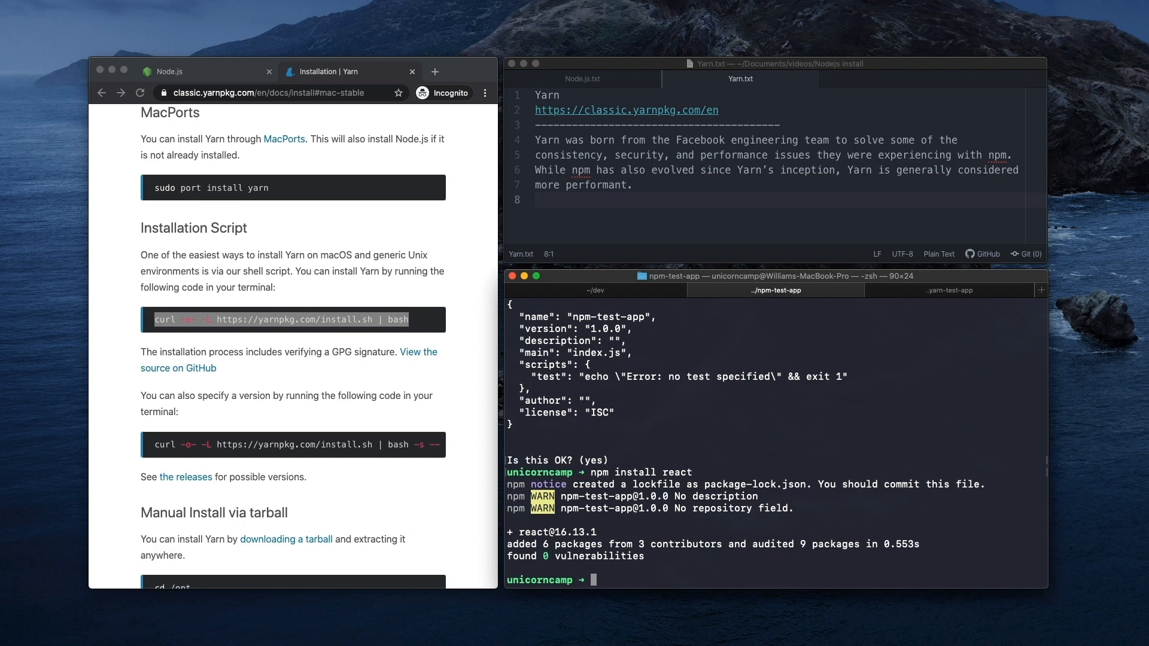
Step: Print npm-test-app's package.json, showing react listed under dependencies
type("cat package")
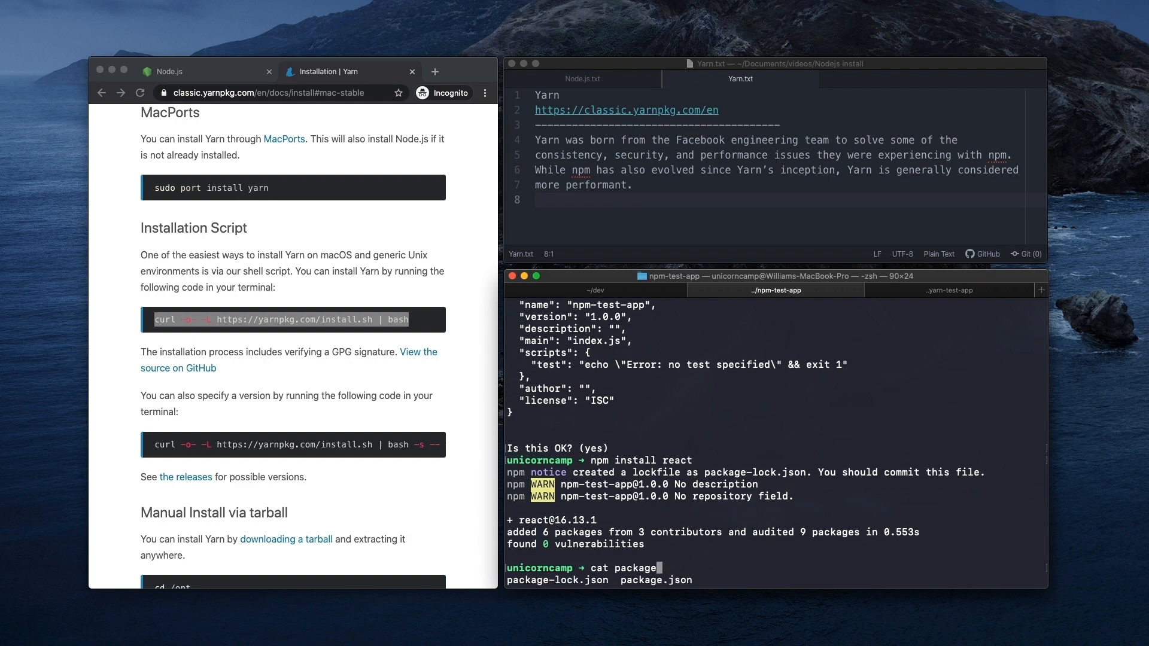
type(".")
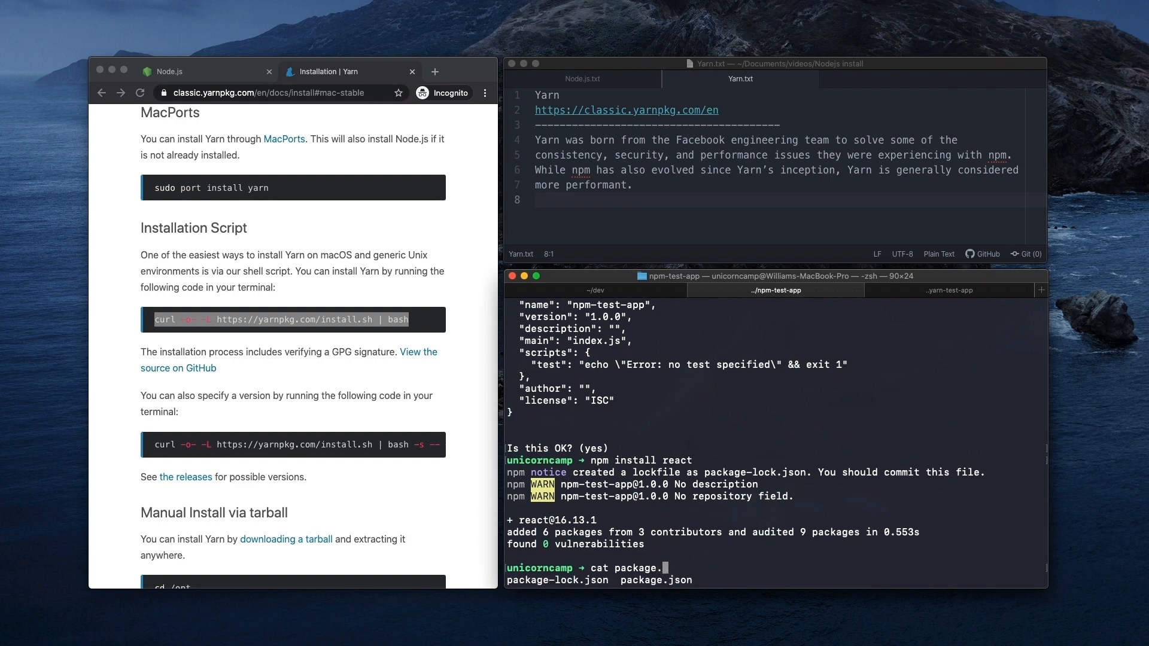
key("Return")
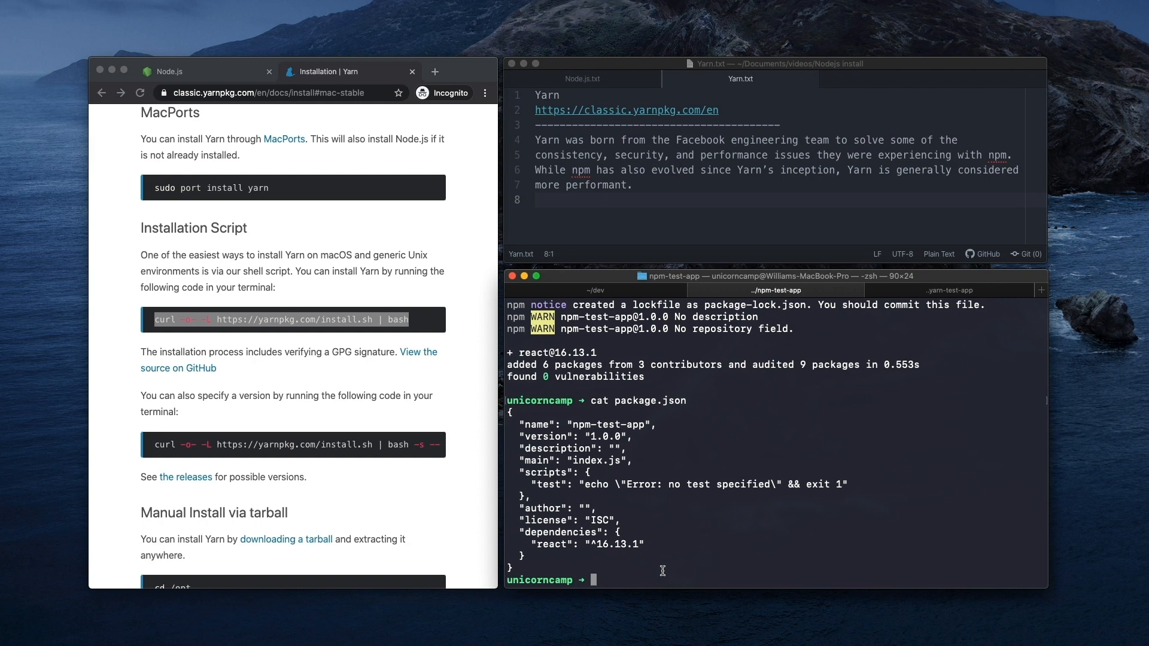
Step: List the folder and node_modules, highlighting the react package, before moving to yarn-test-app
type("ls")
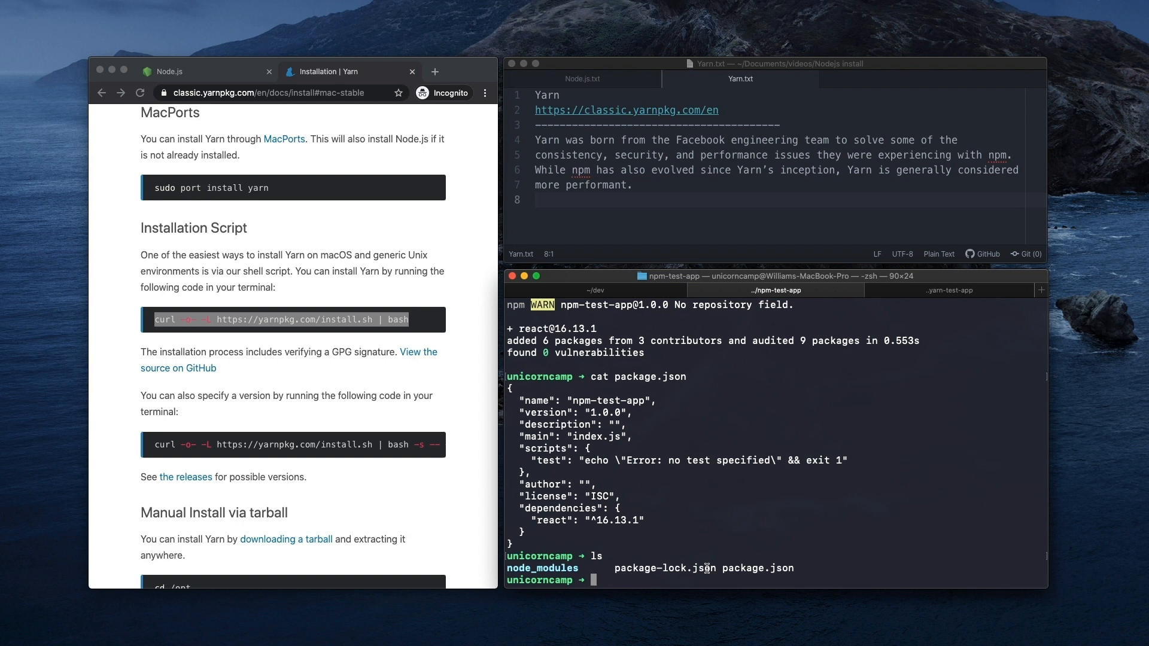
type("ls node")
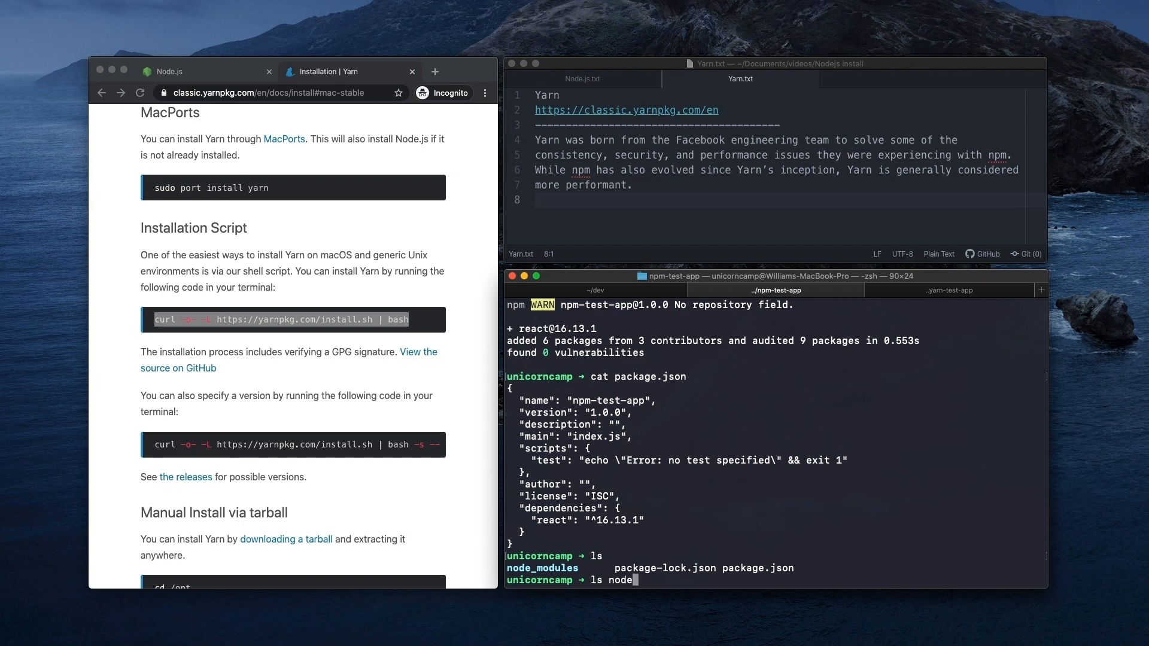
key("Return")
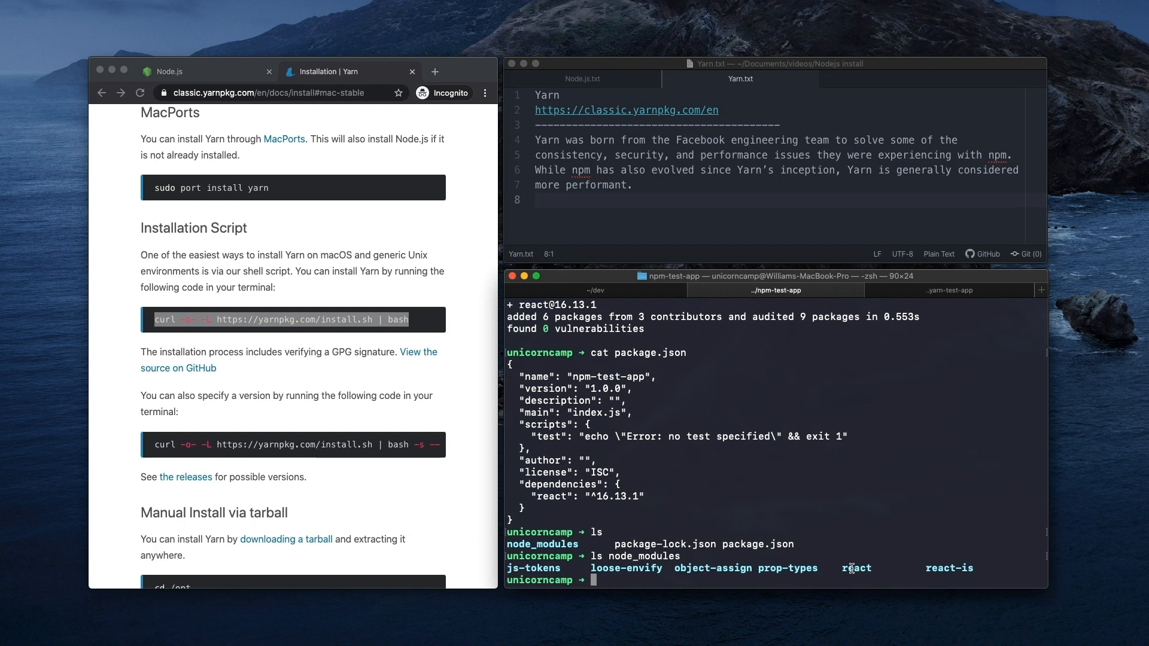
double_click(856, 567)
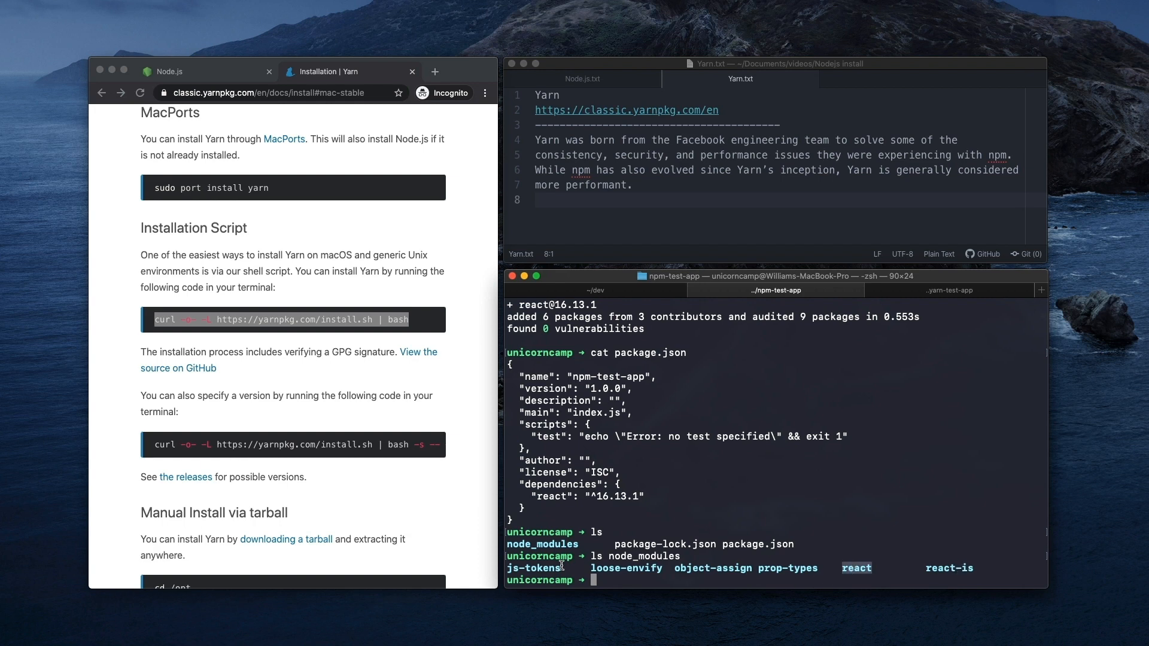
mouse_move(955, 577)
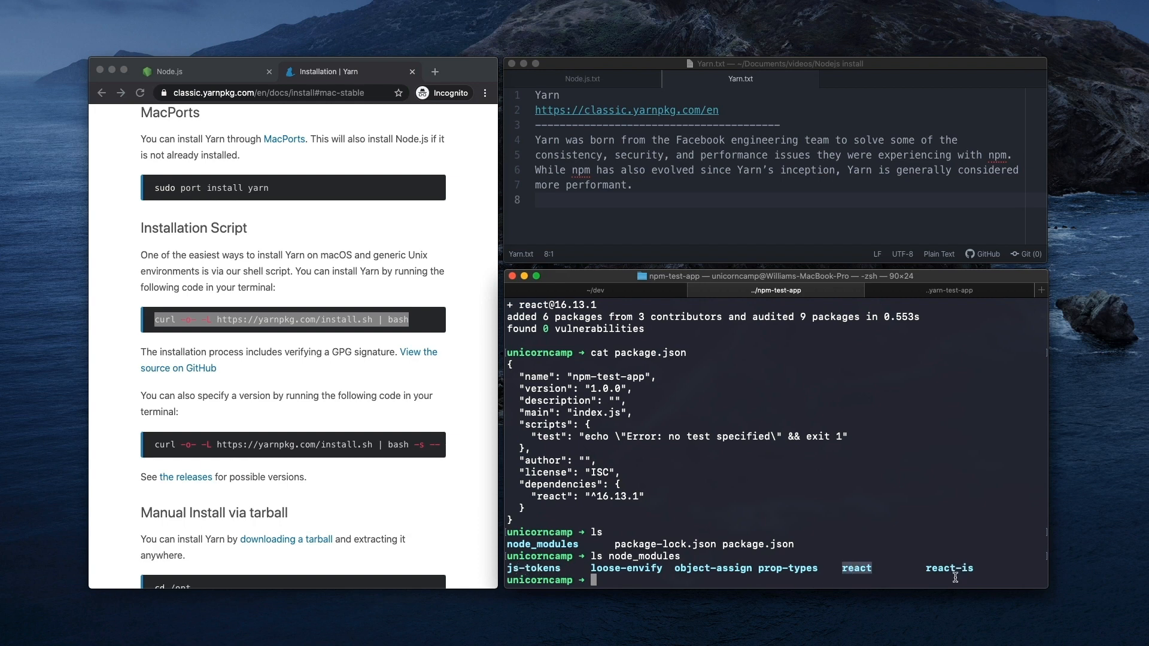
mouse_move(955, 294)
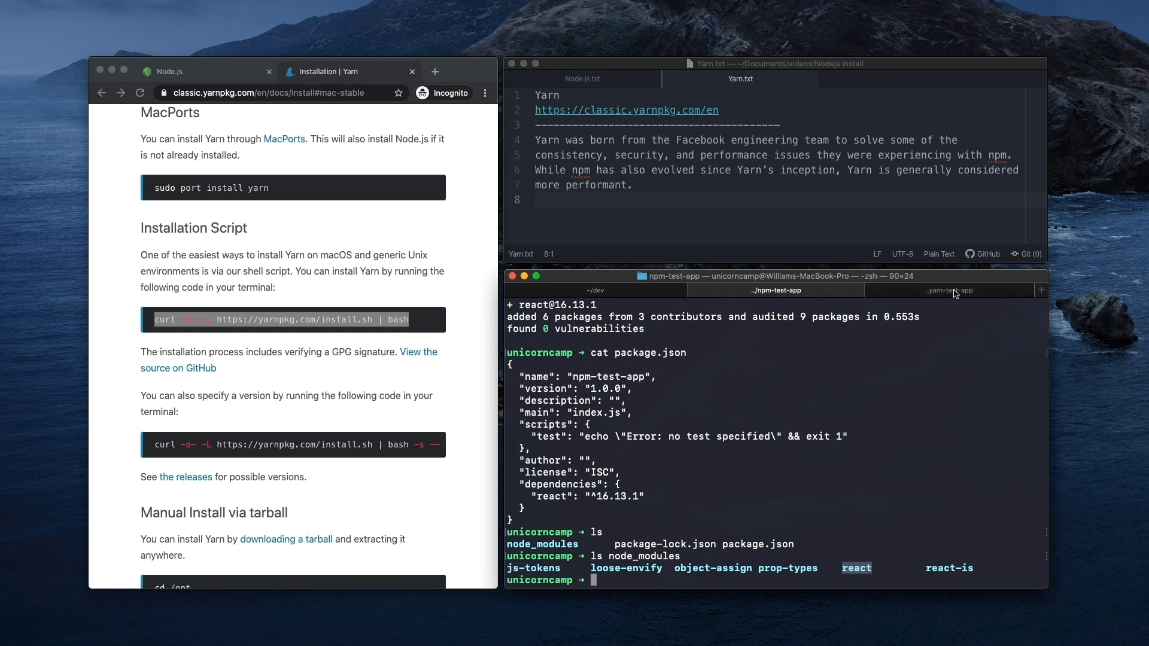
left_click(950, 290)
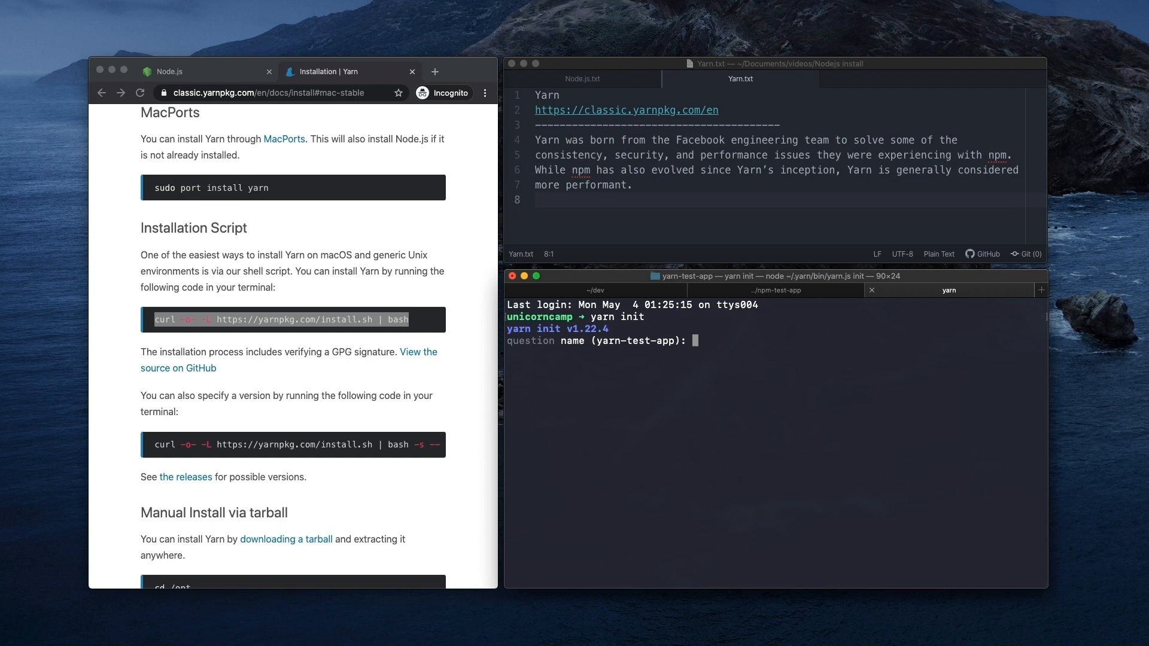
Step: Accept yarn init's default package name, version and author answers
key("Return")
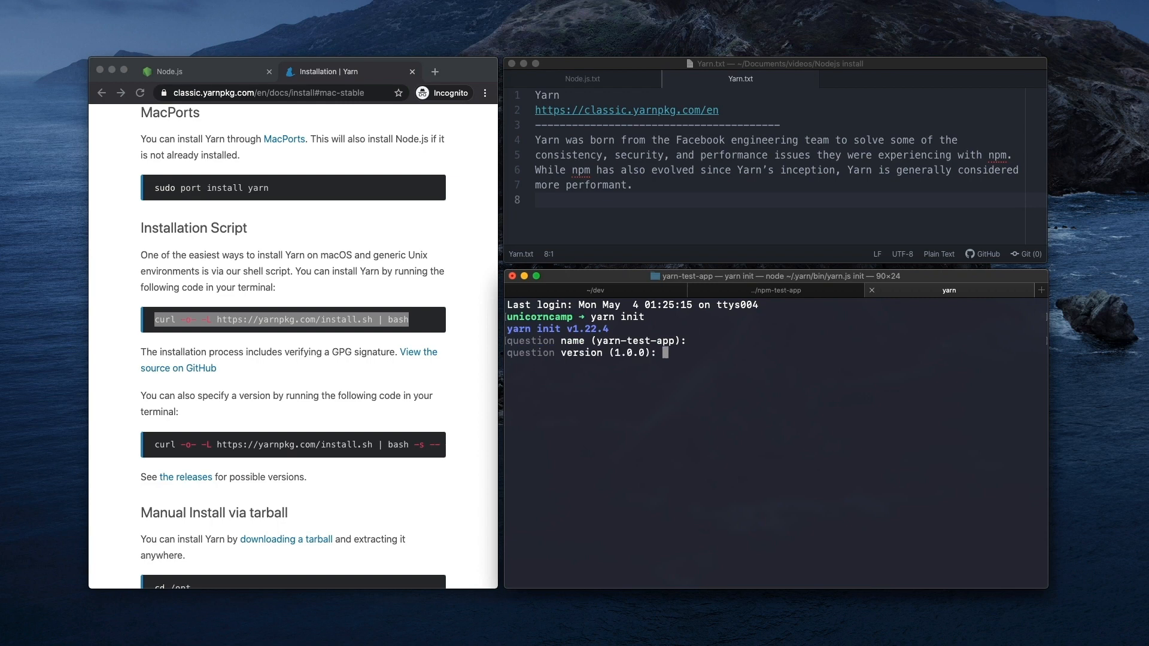
key("Return")
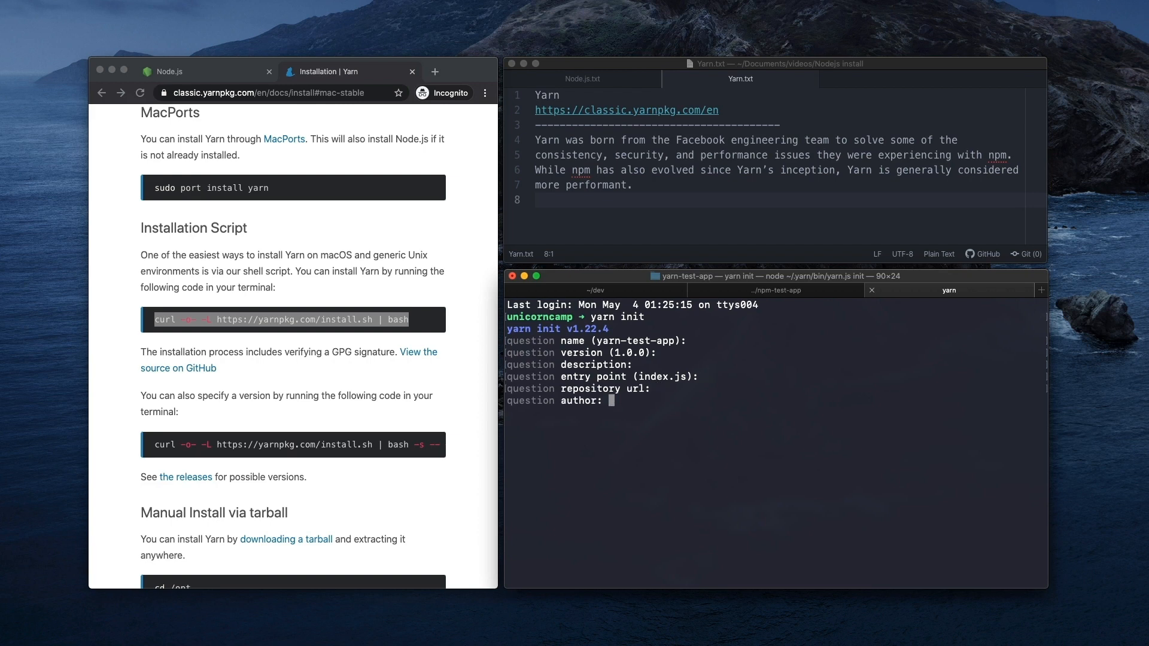
key("Return")
type("ls")
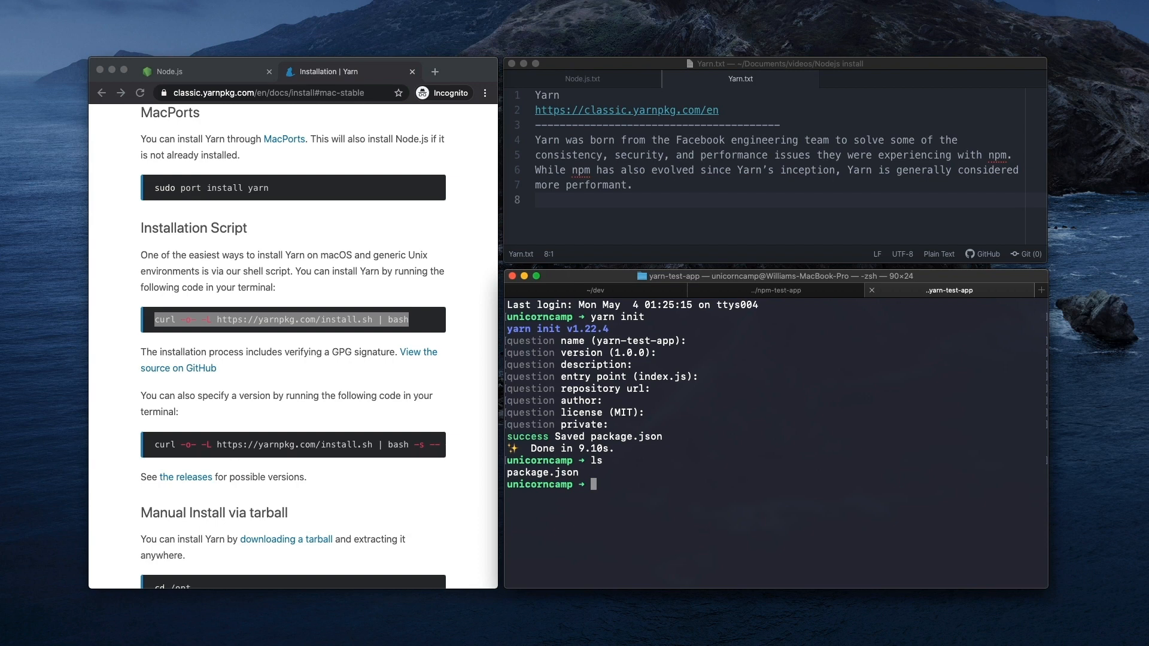
Step: Print yarn-test-app's package.json showing version 1.0.0, main index.js and MIT license
type("cat package.json")
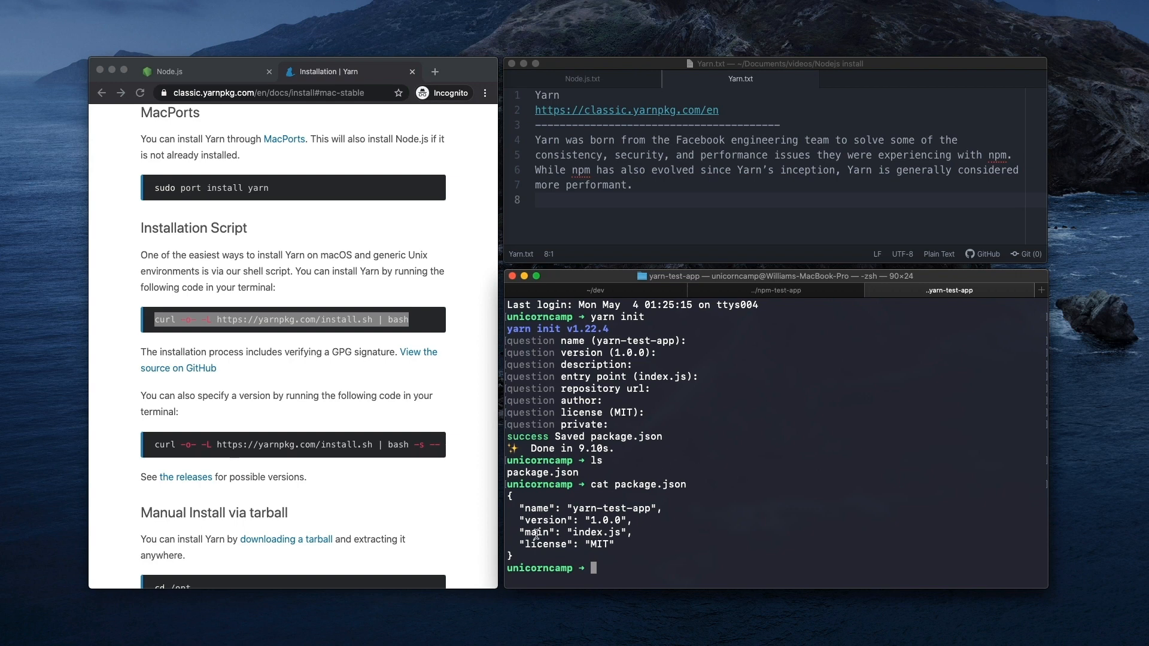
mouse_move(680, 537)
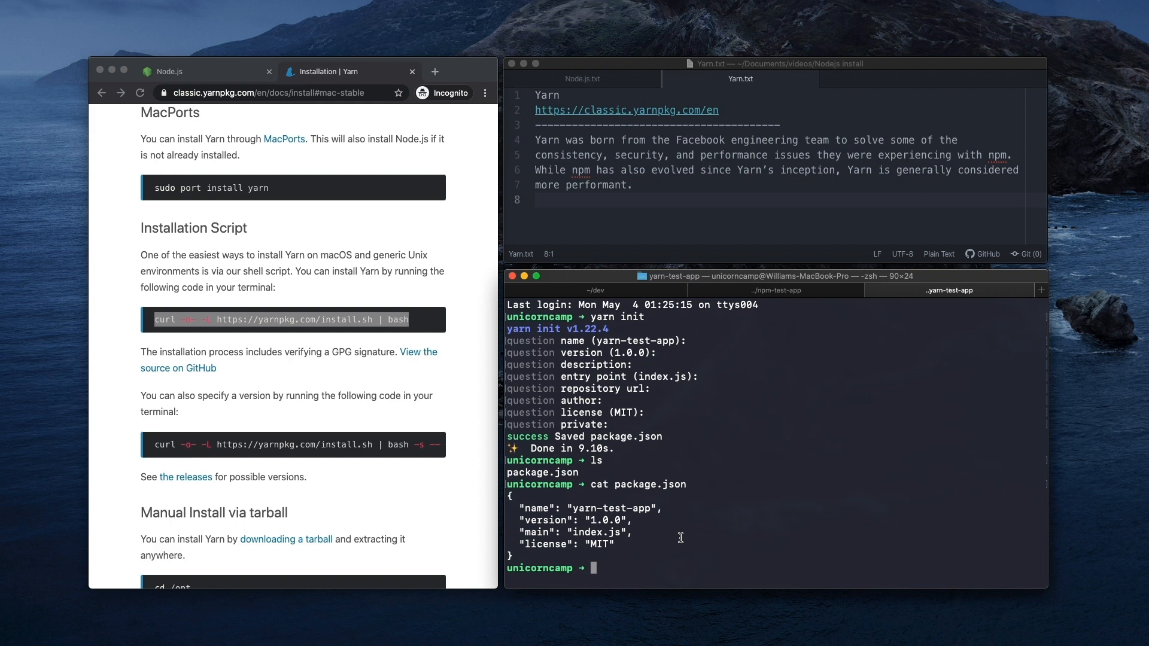
type("yarn")
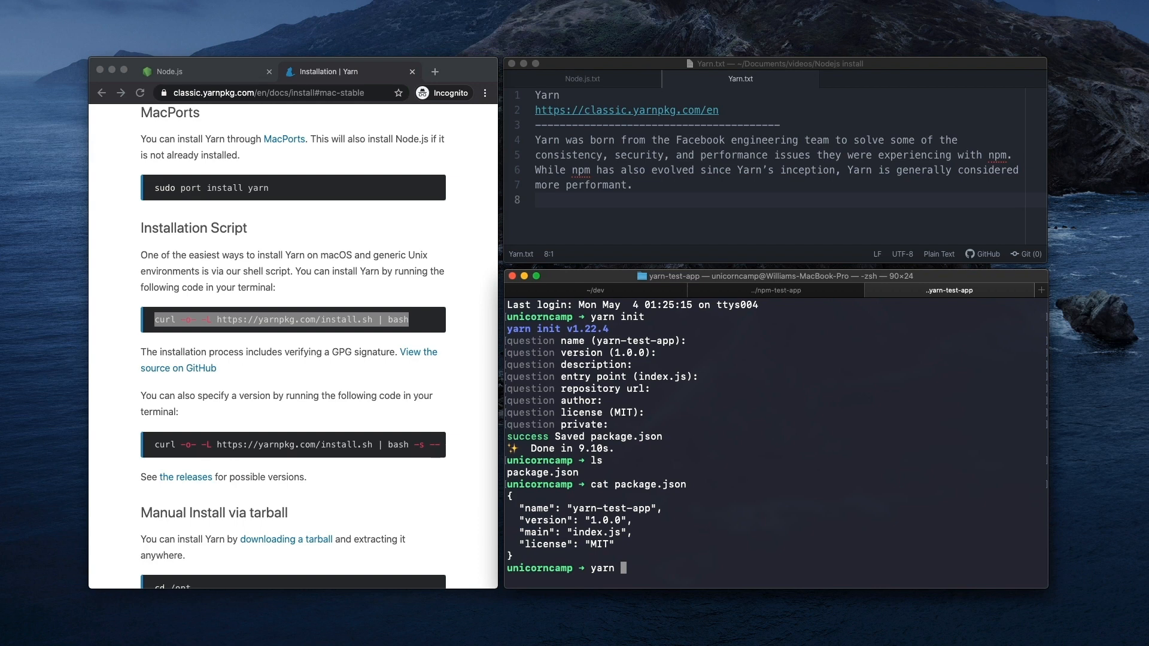
Step: Install react with yarn add, then list the folder and node_modules contents
type("add rea")
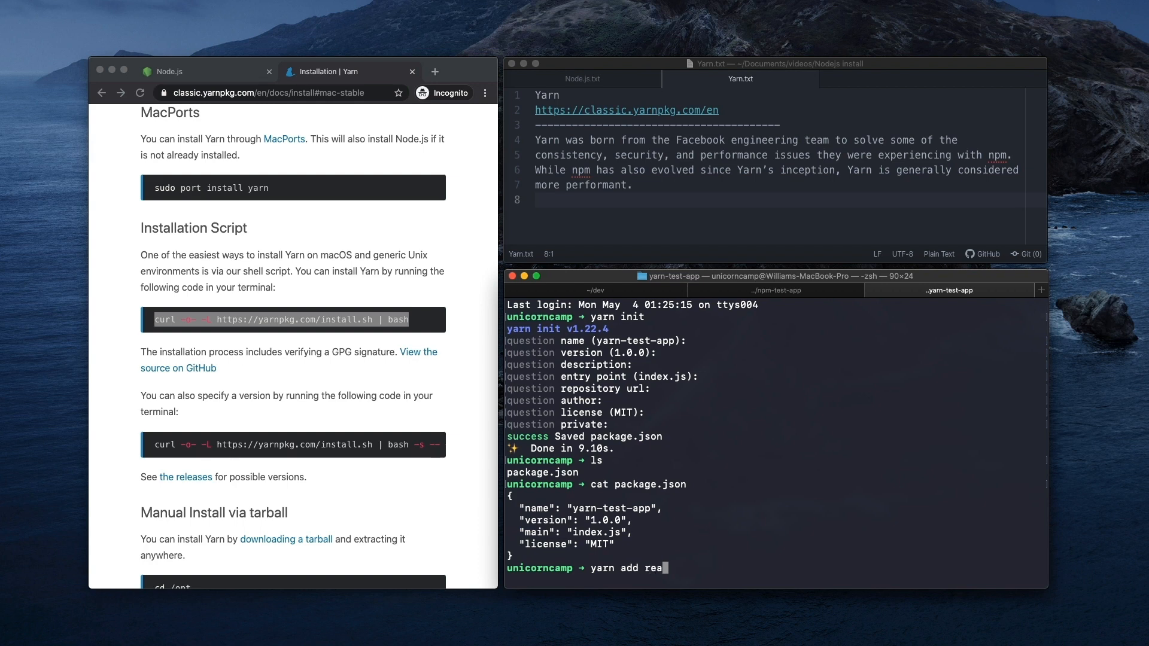
key("Return")
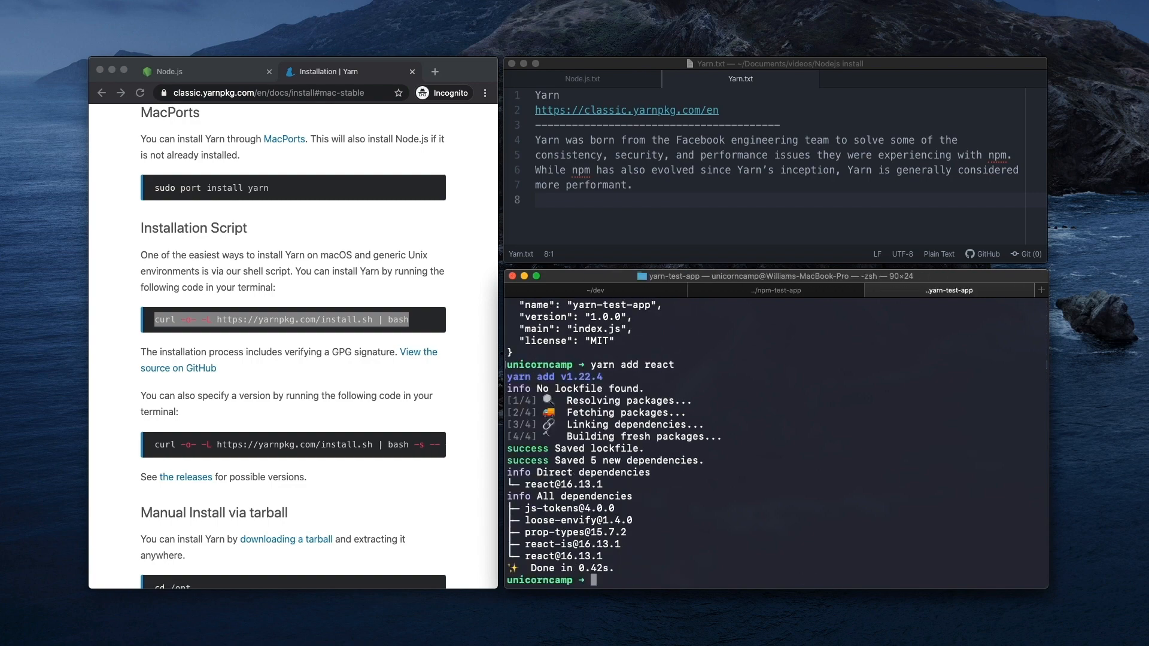
type("ls")
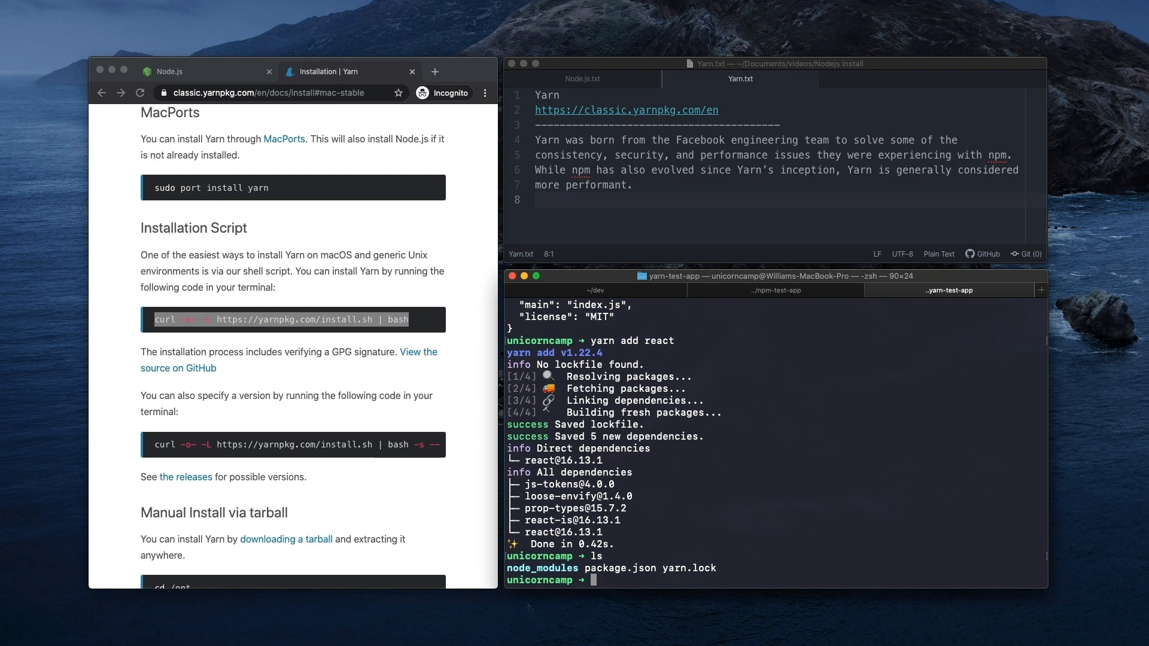
mouse_move(619, 570)
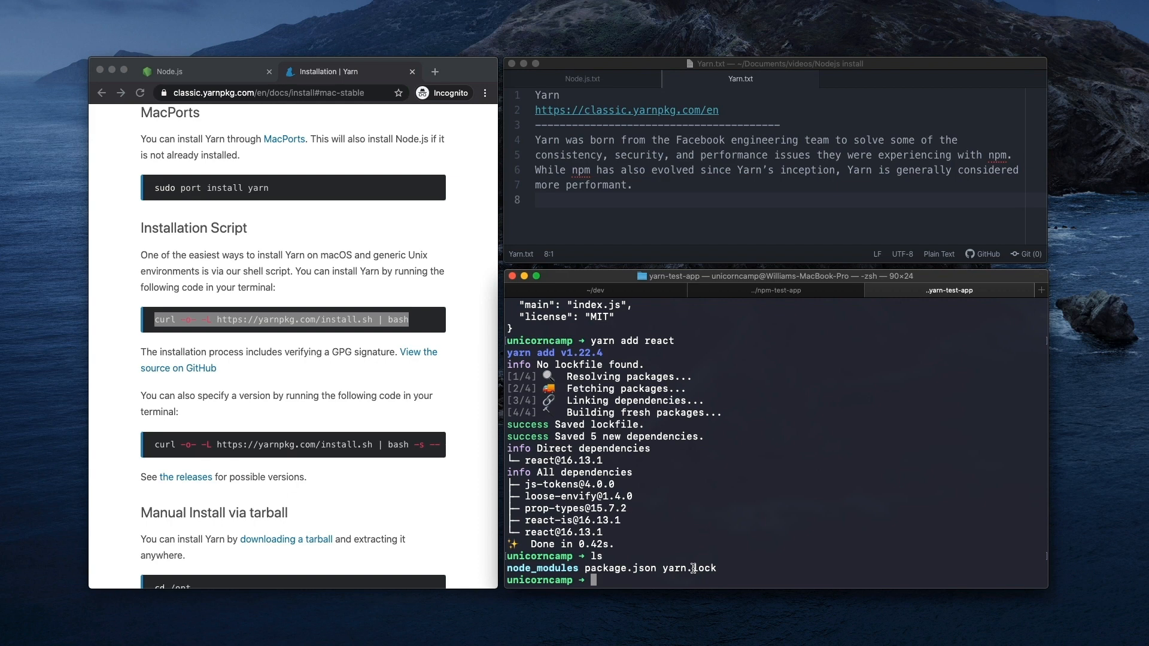
type("ls node_modules/")
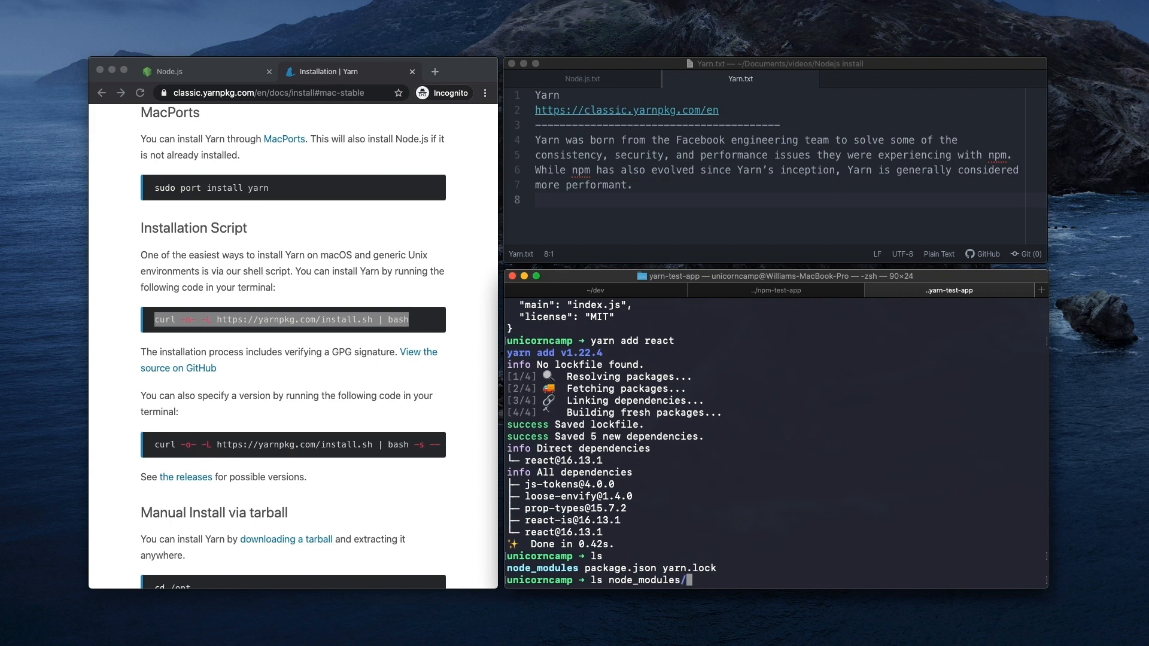
key("Return")
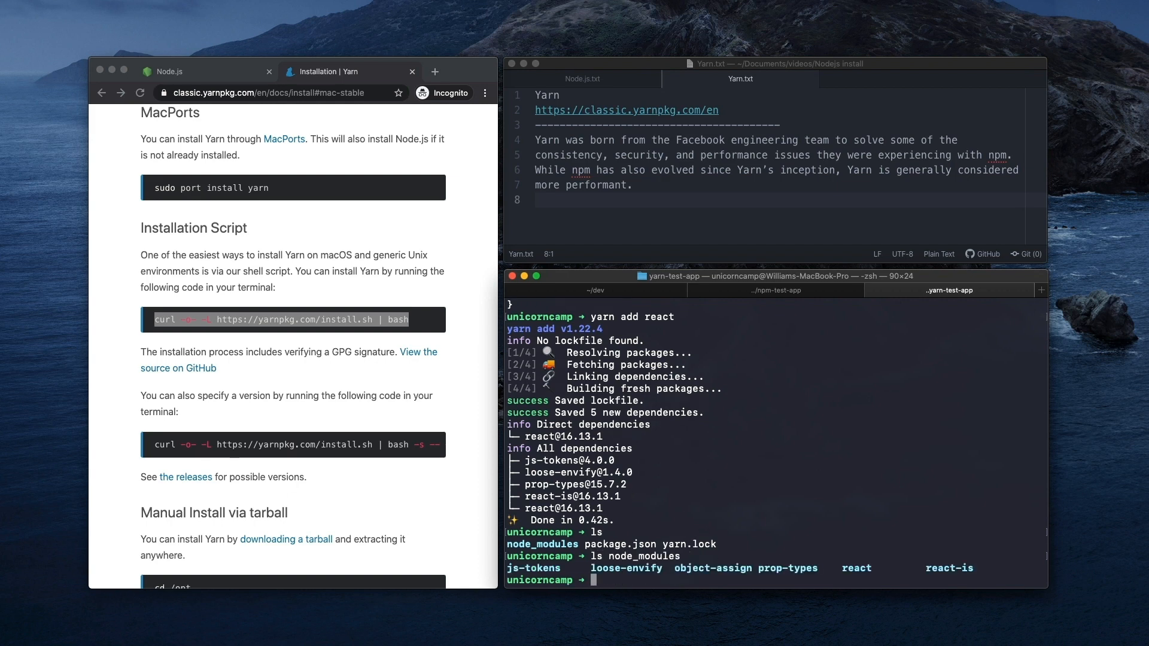